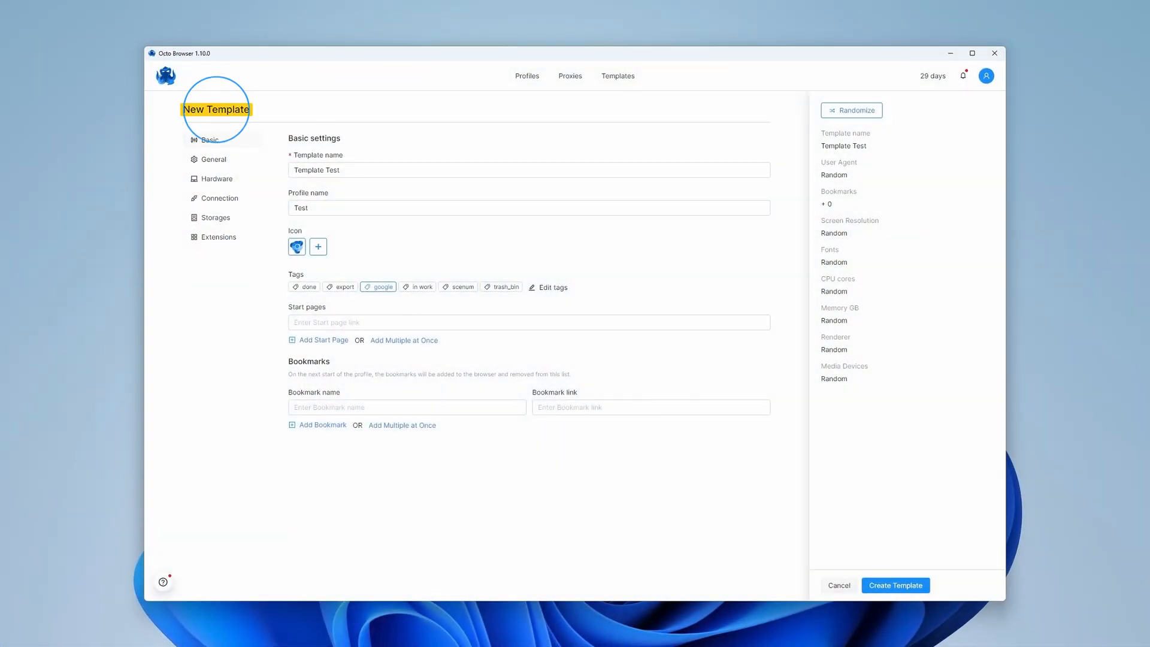
- Review the template's Connection and Extensions settings, then return to the templates list
{"action": "left_click", "coordinate": [219, 197]}
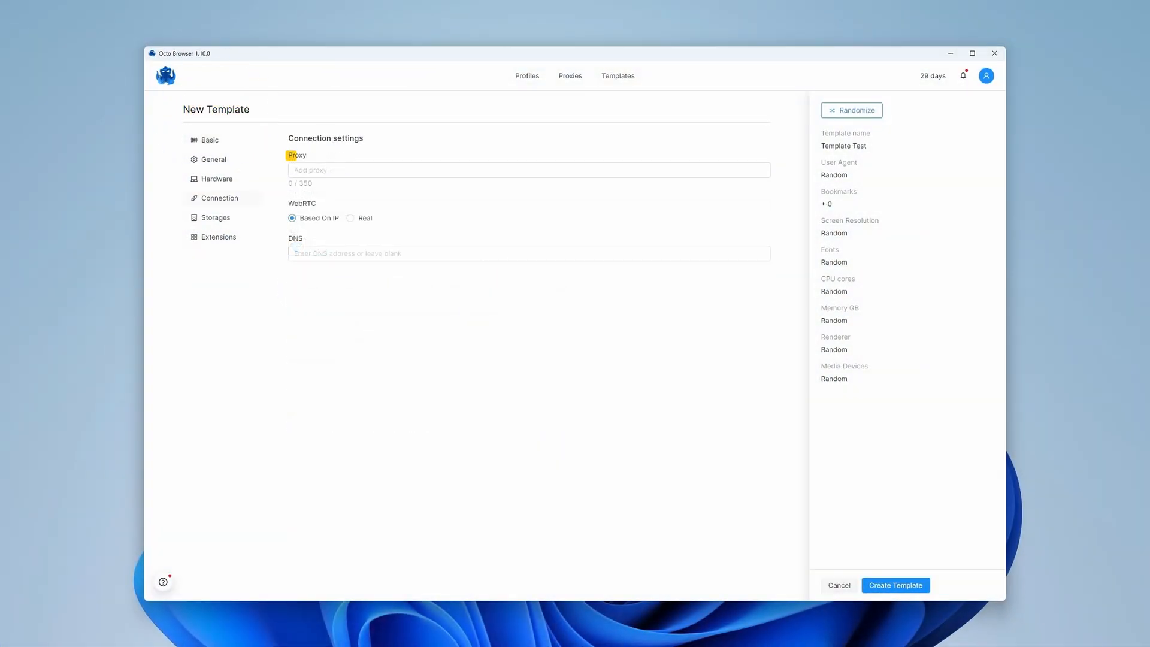
{"action": "left_click", "coordinate": [217, 236]}
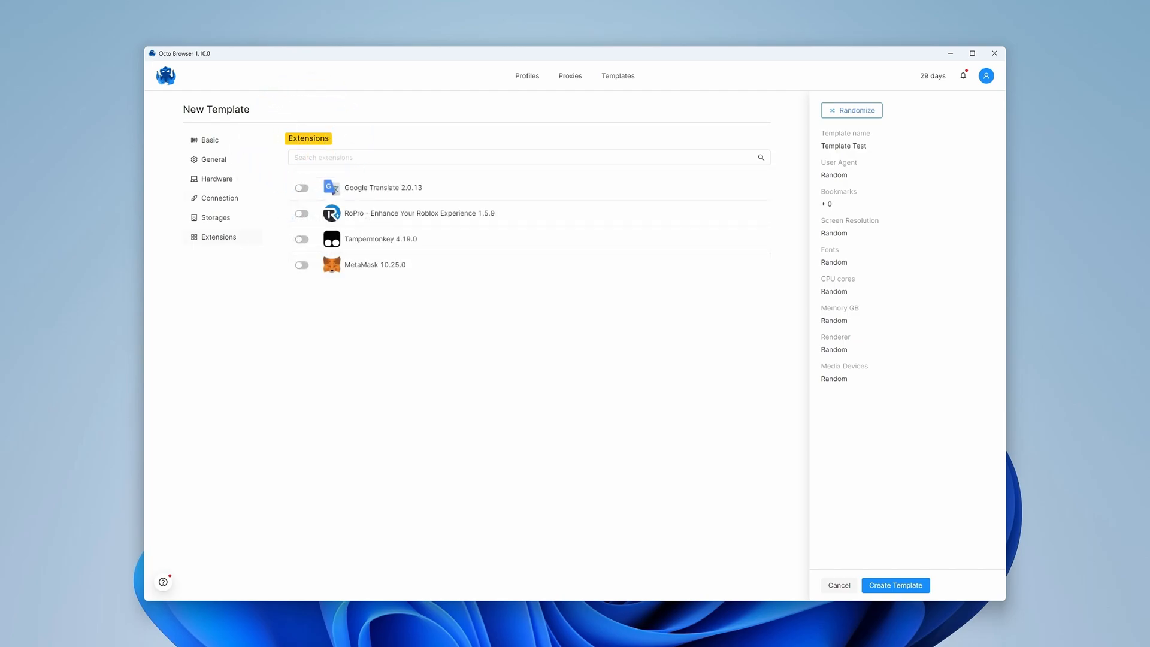
{"action": "left_click", "coordinate": [210, 139]}
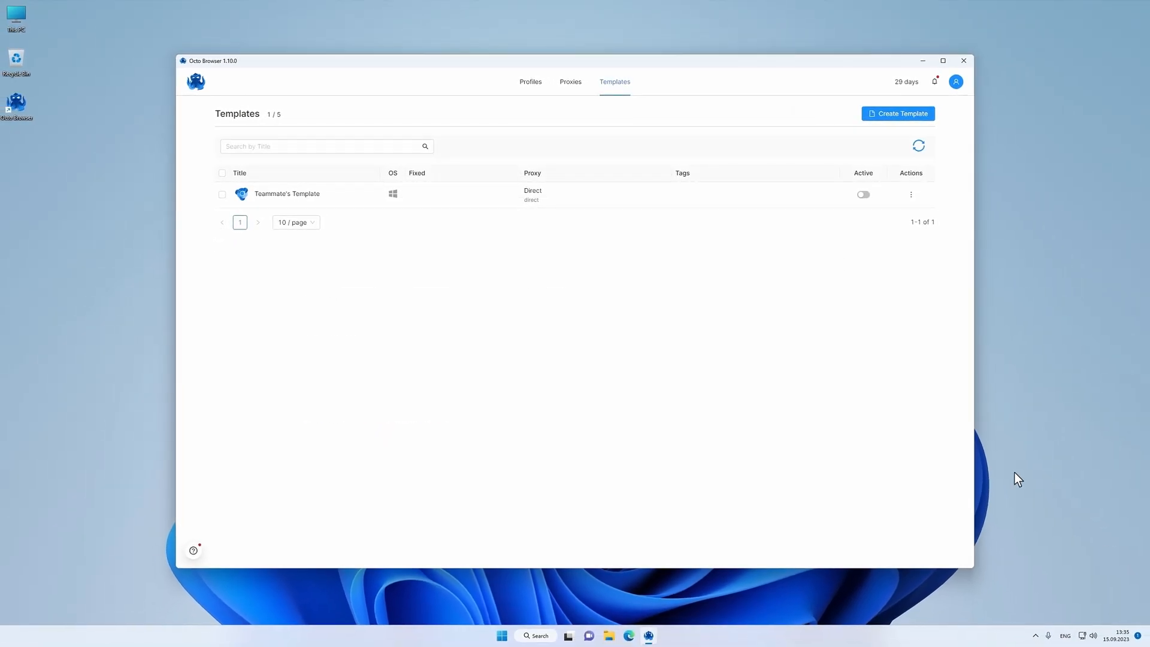
{"action": "mouse_move", "coordinate": [840, 248]}
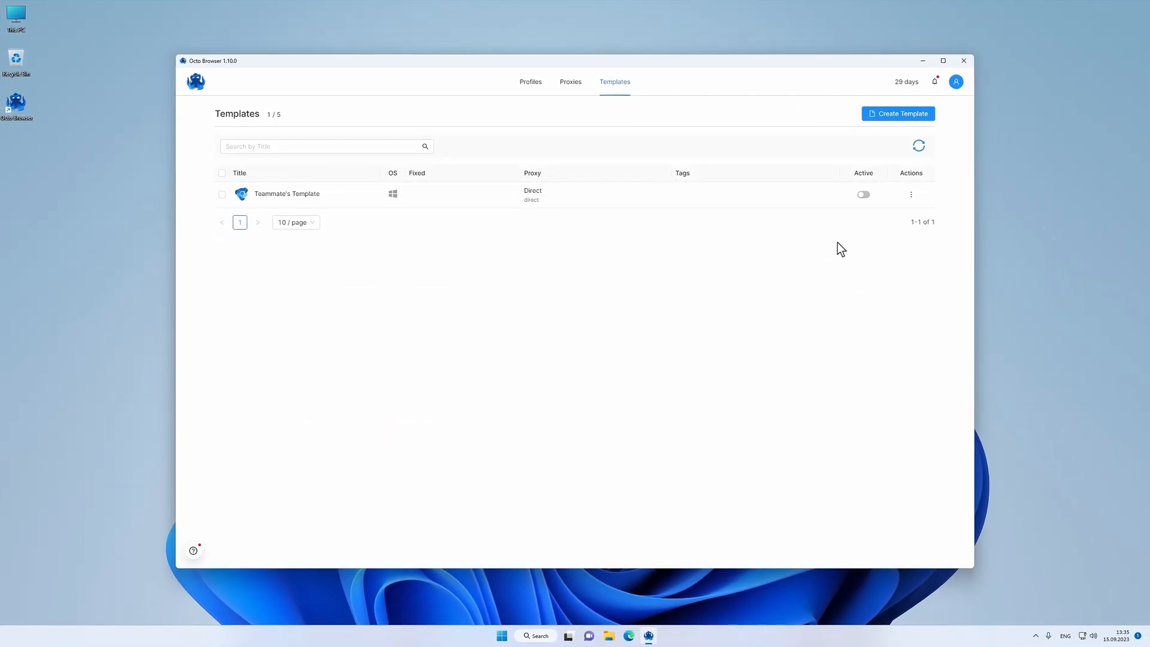
{"action": "left_click", "coordinate": [911, 194]}
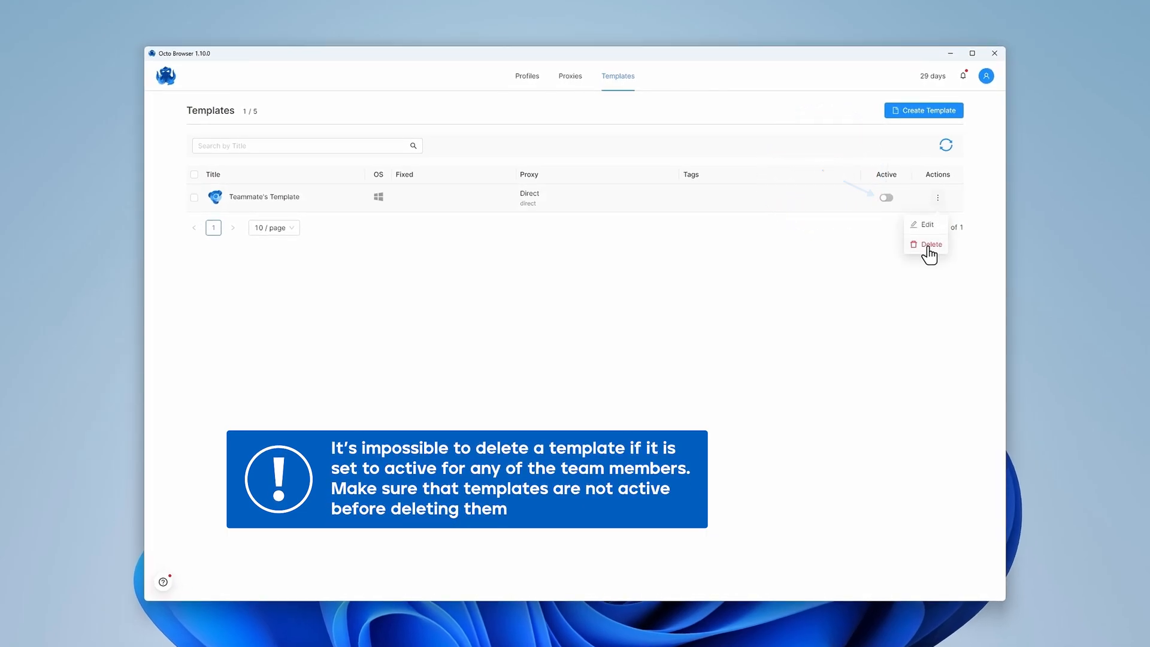
{"action": "left_click", "coordinate": [929, 244]}
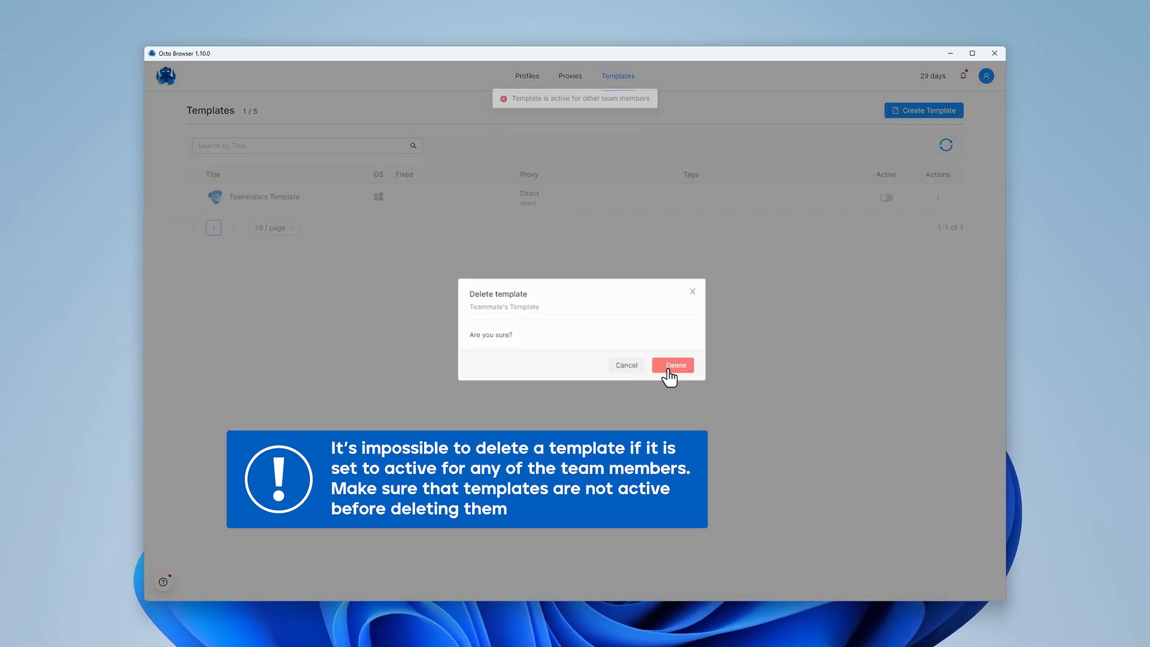
{"action": "left_click", "coordinate": [672, 365]}
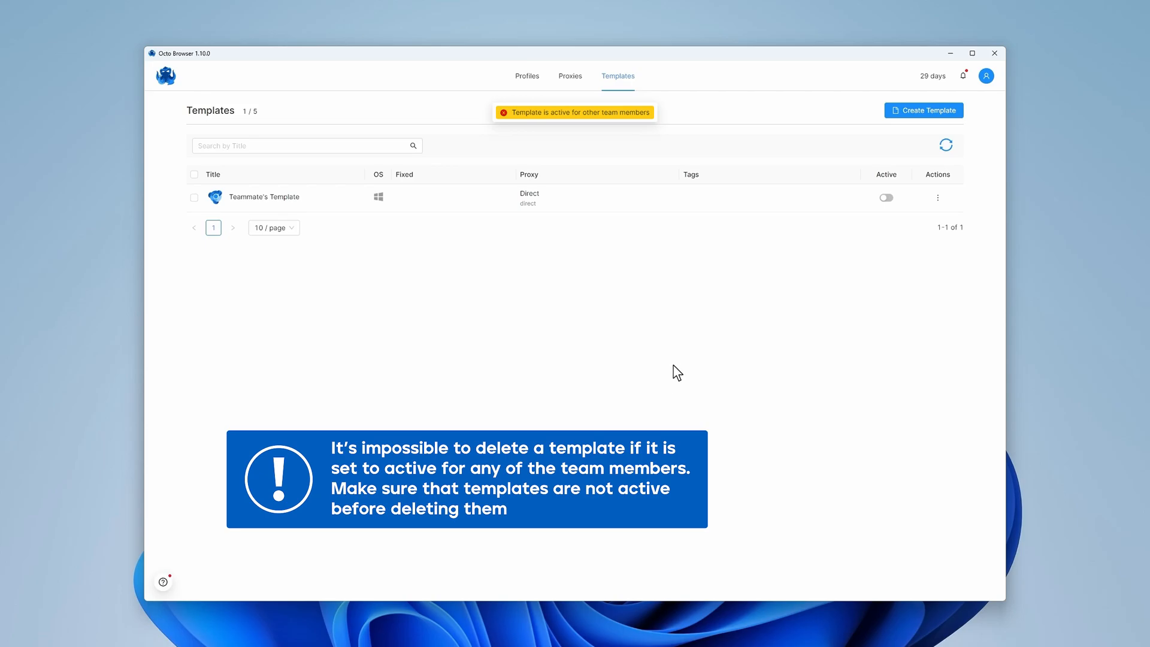
{"action": "left_click", "coordinate": [885, 197]}
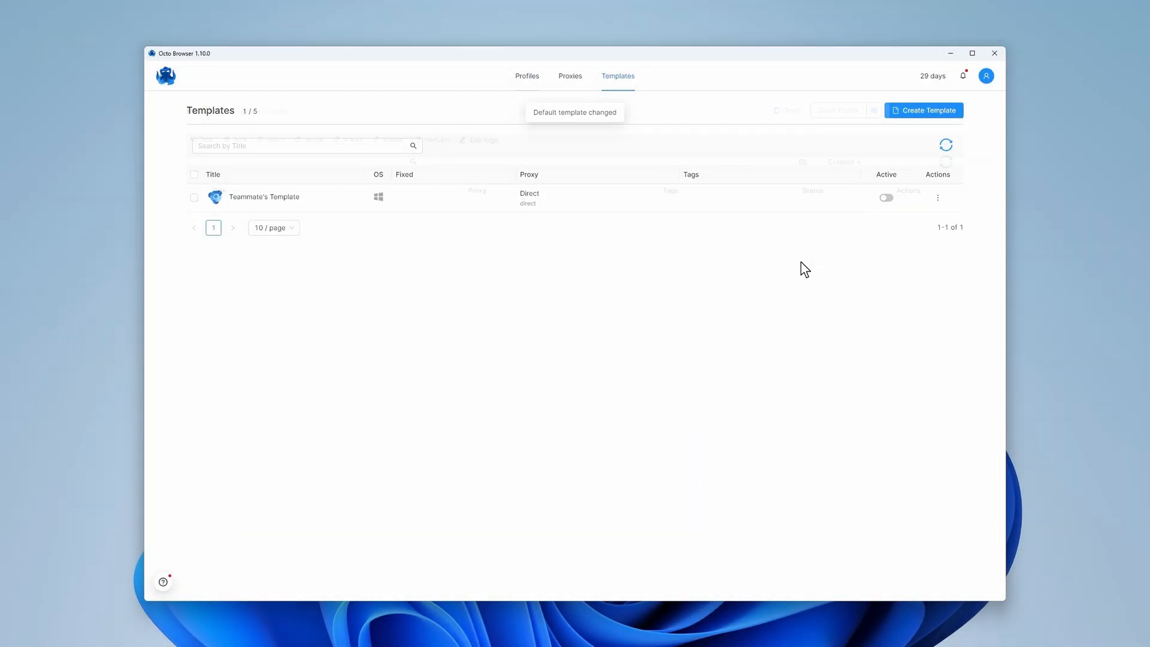
- Go to the Templates list and start creating a new template
{"action": "left_click", "coordinate": [528, 75]}
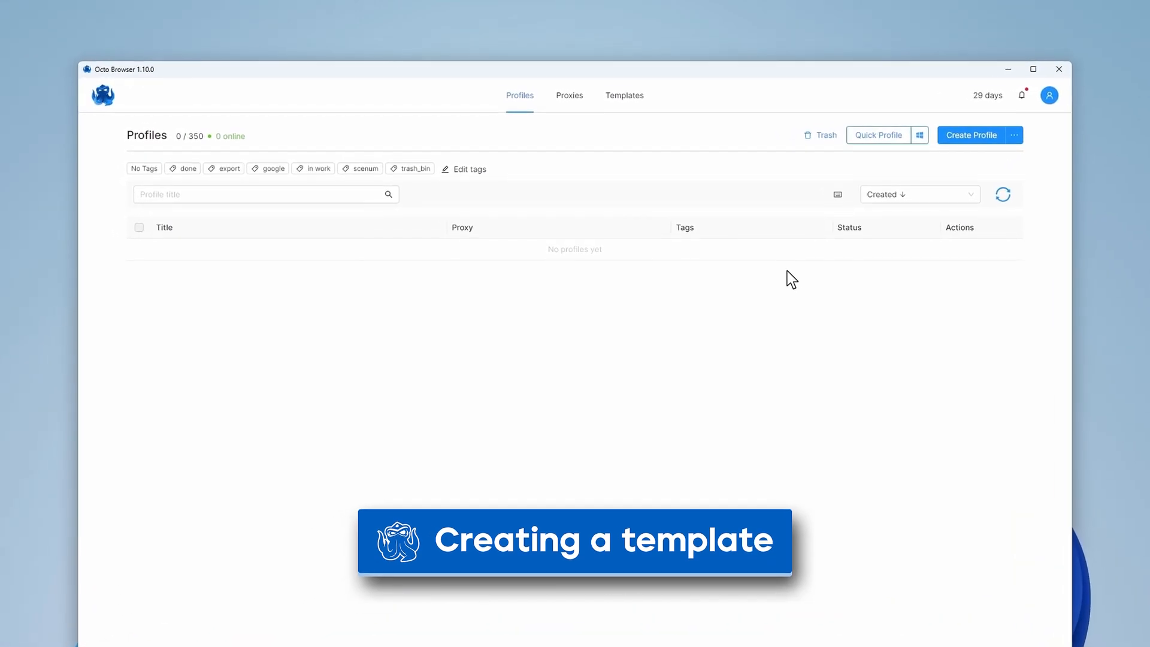
{"action": "left_click", "coordinate": [625, 95]}
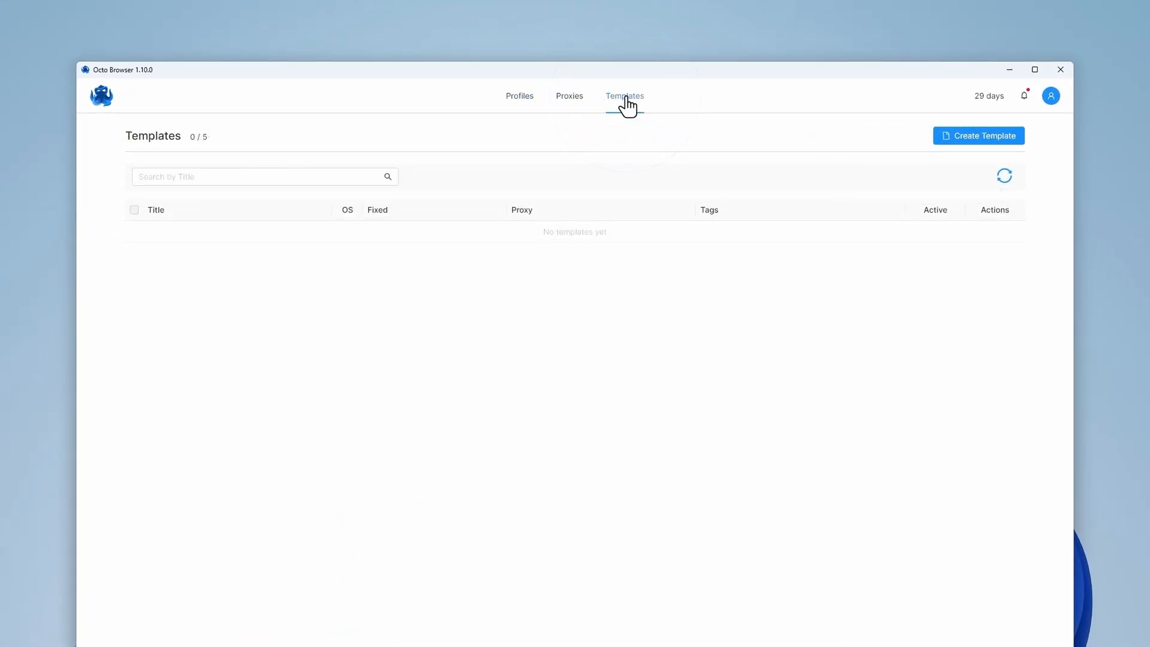
{"action": "mouse_move", "coordinate": [979, 135]}
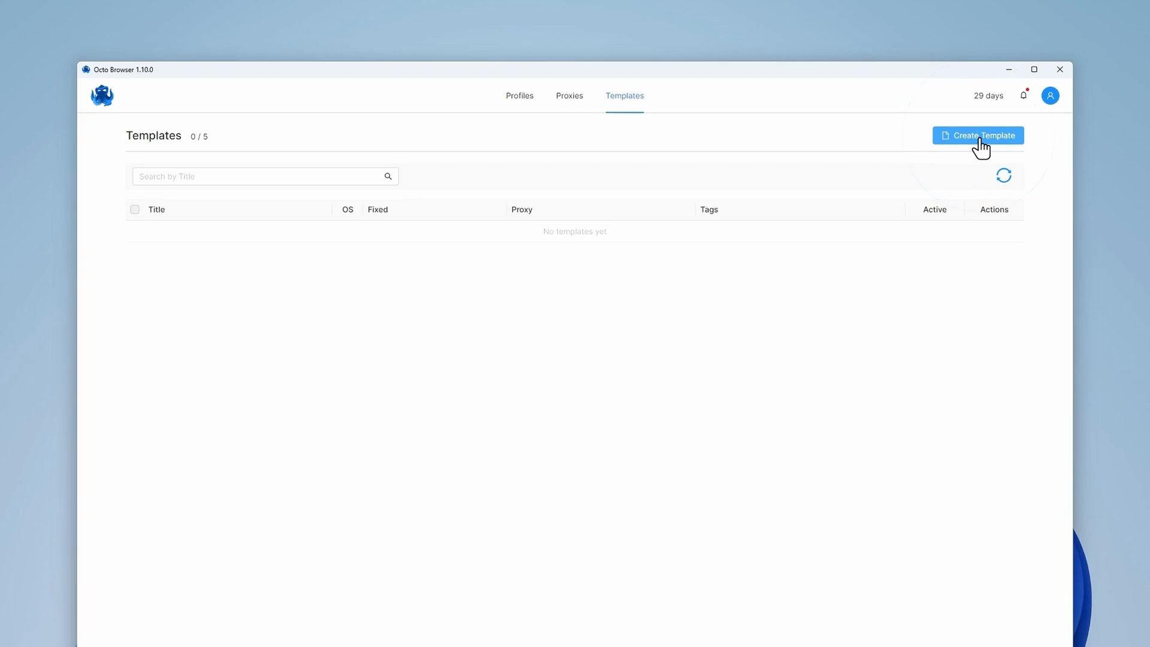
{"action": "left_click", "coordinate": [978, 135]}
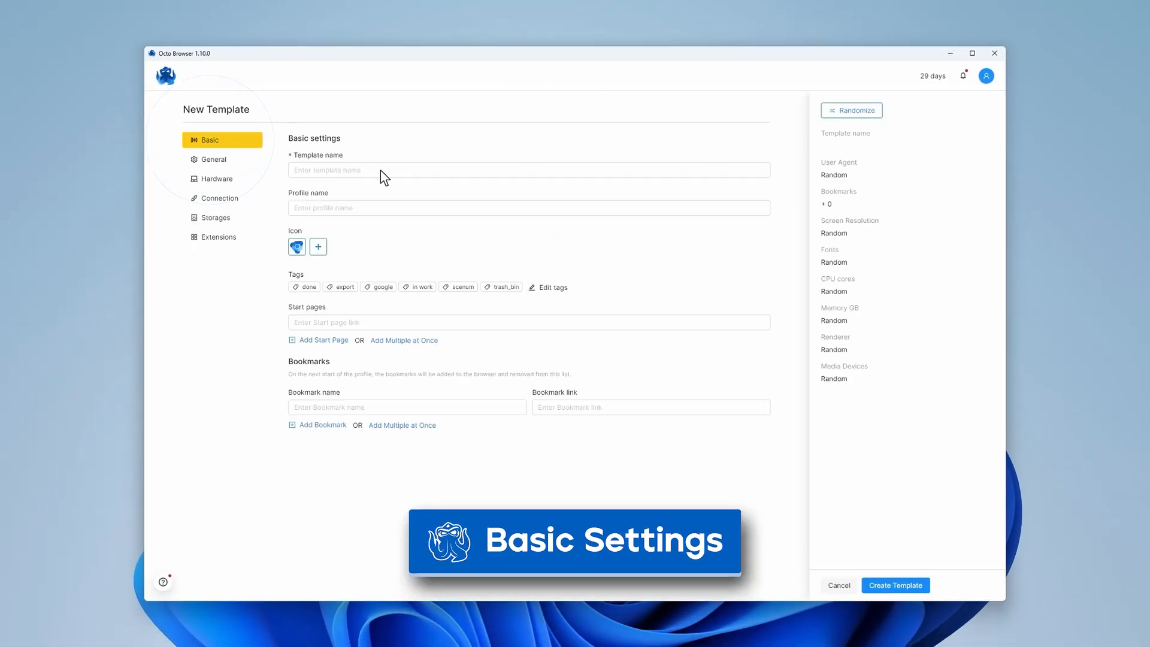
- Name the template 'Template Test' with profile name 'Test' and make quick profiles use a template
{"action": "type", "text": "Template Test"}
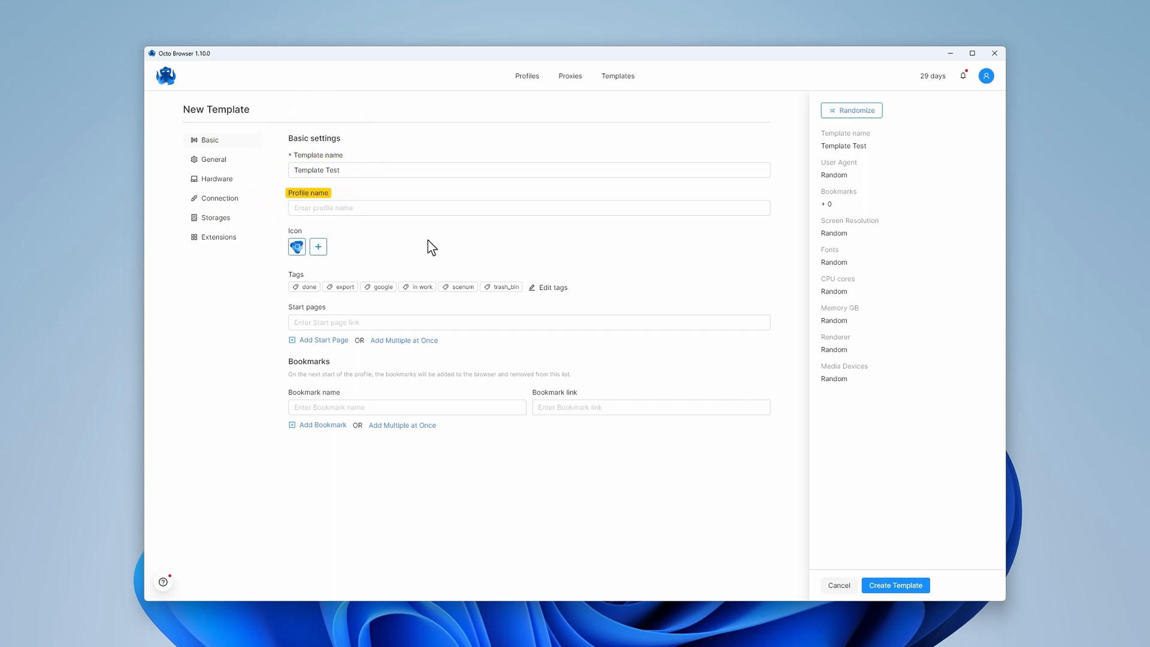
{"action": "type", "text": "Test"}
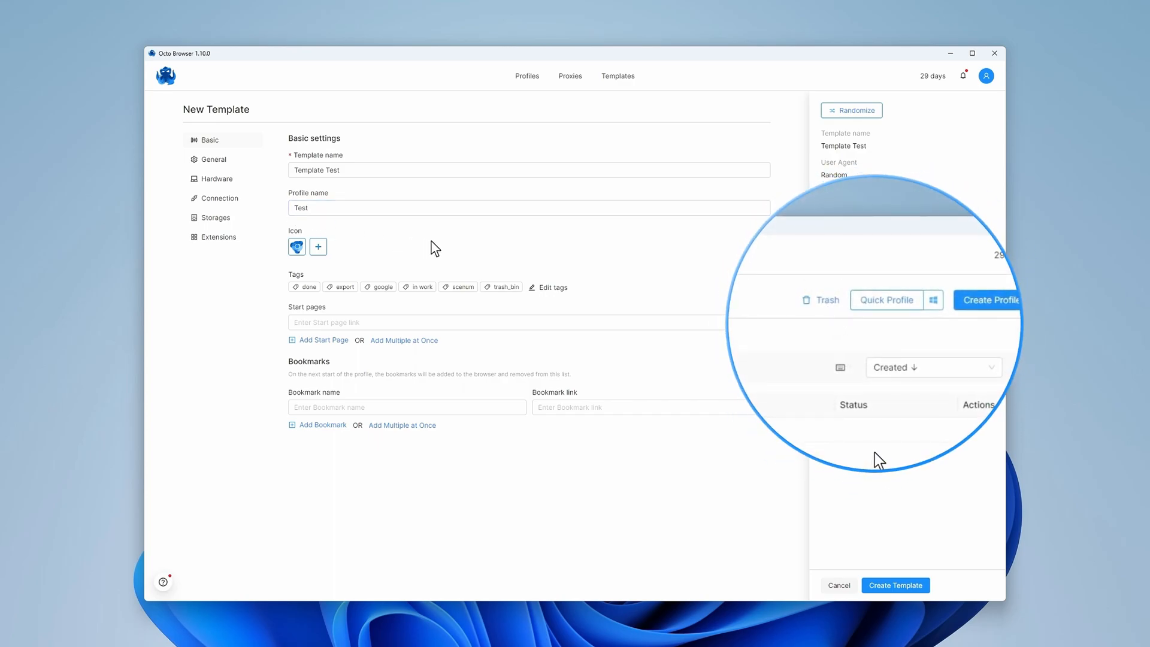
{"action": "left_click", "coordinate": [933, 299]}
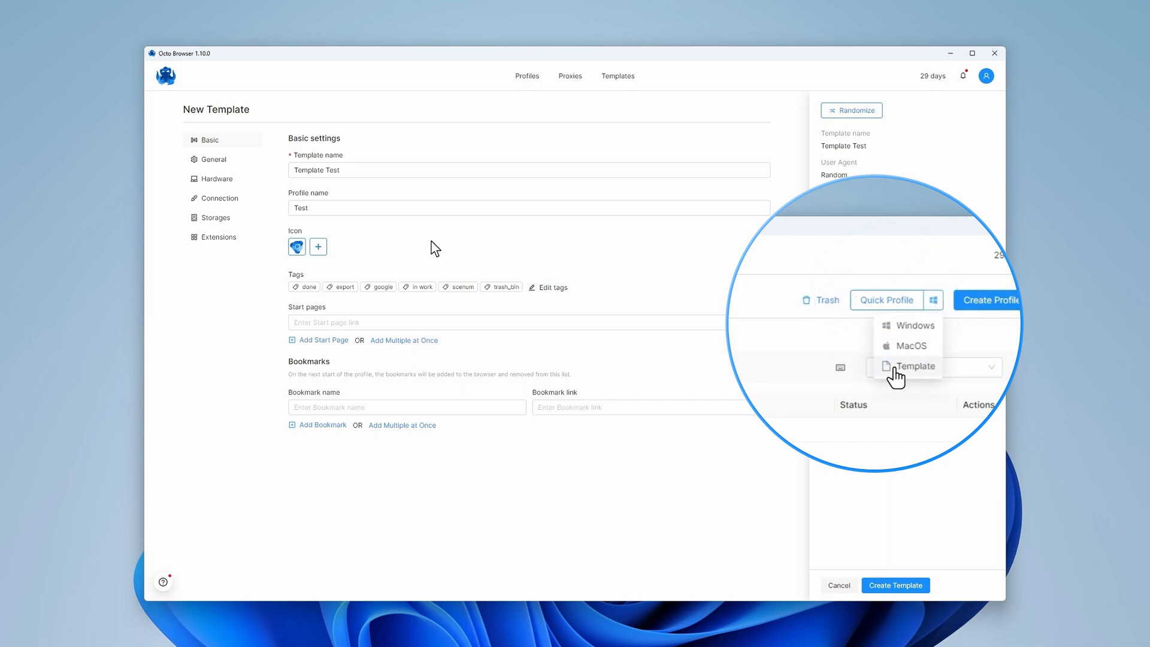
{"action": "left_click", "coordinate": [914, 367]}
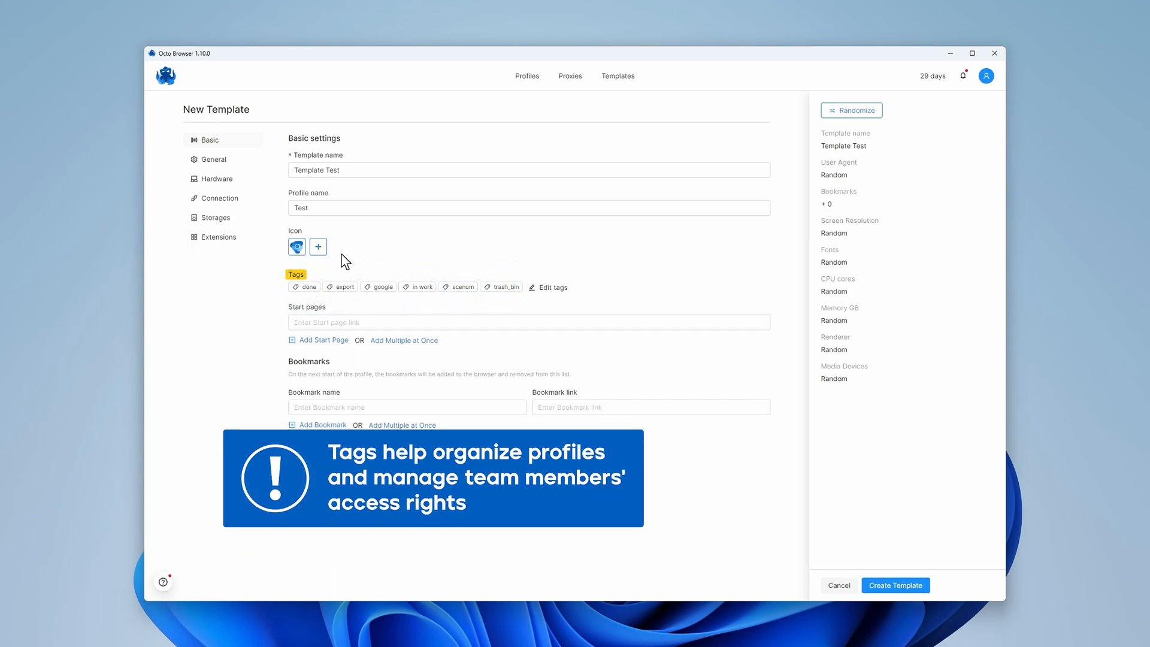
{"action": "mouse_move", "coordinate": [379, 286]}
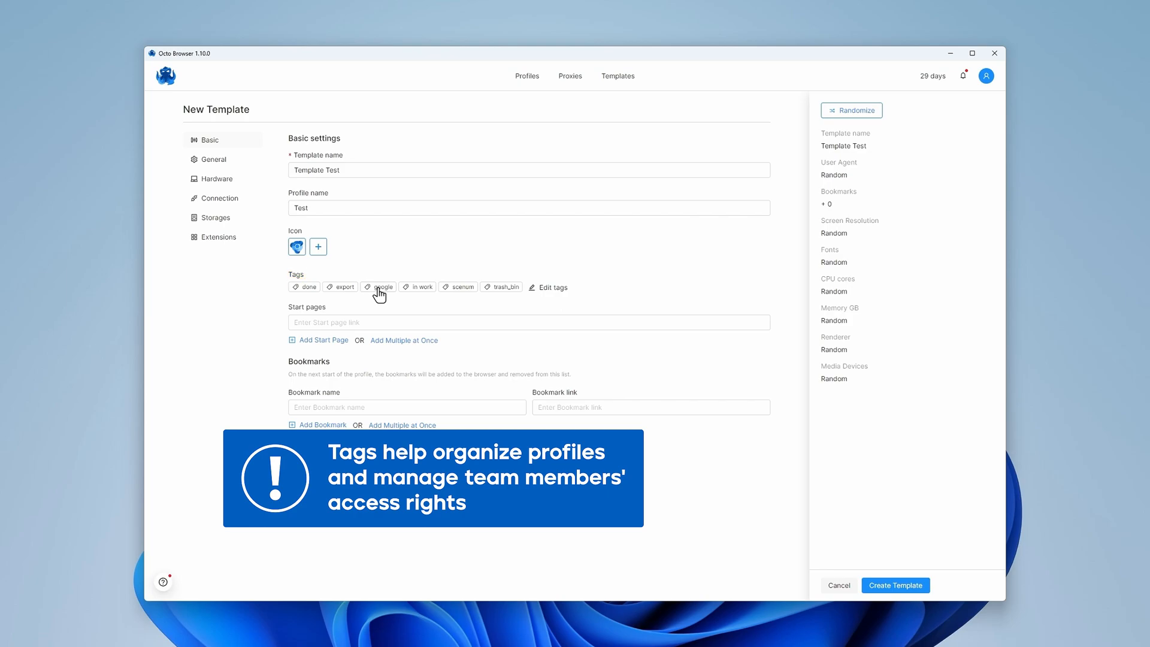
- Tag the template google and add ebay, amazon, facebook and google as start pages
{"action": "left_click", "coordinate": [381, 286]}
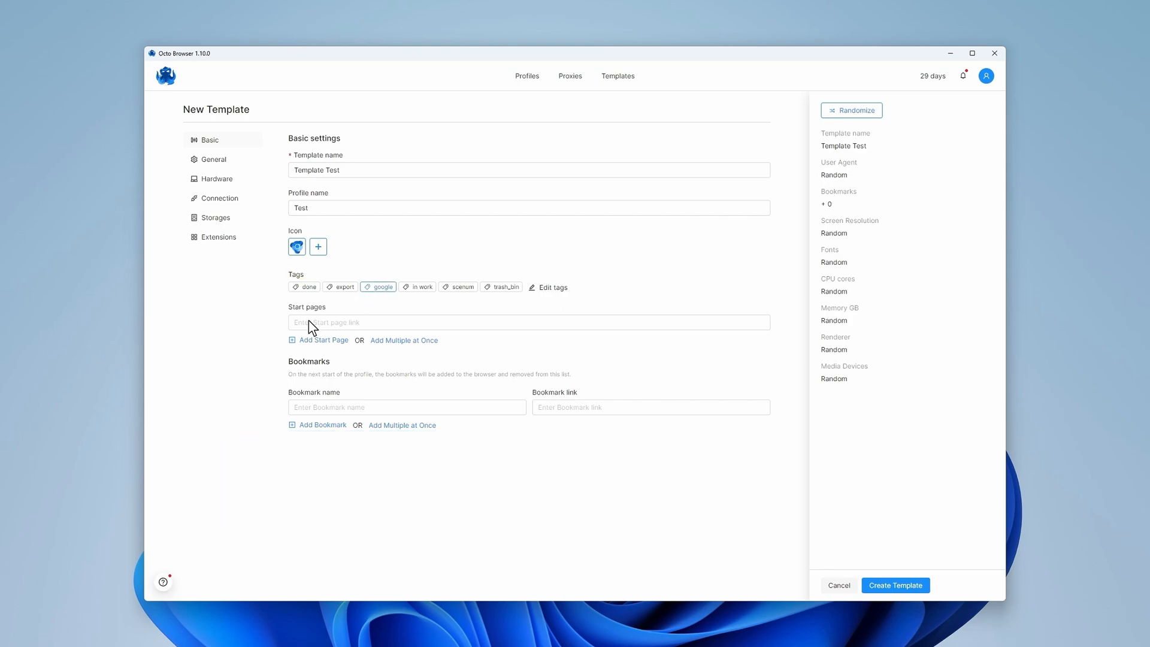
{"action": "type", "text": "https://ebay.com"}
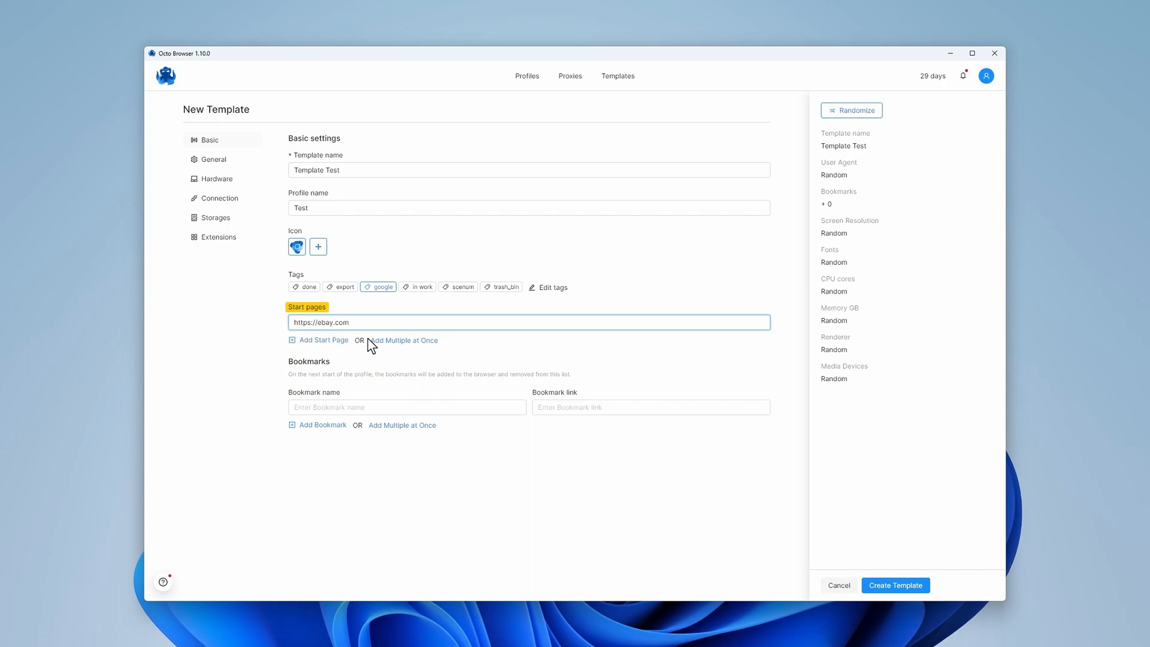
{"action": "mouse_move", "coordinate": [599, 364]}
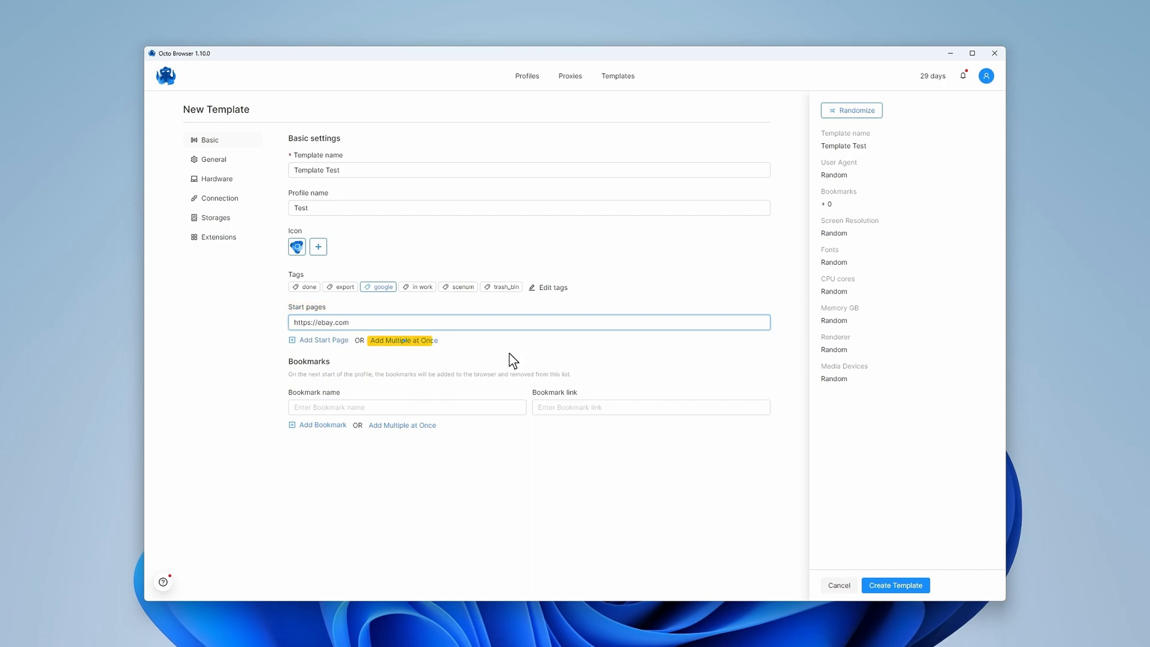
{"action": "left_click", "coordinate": [403, 339]}
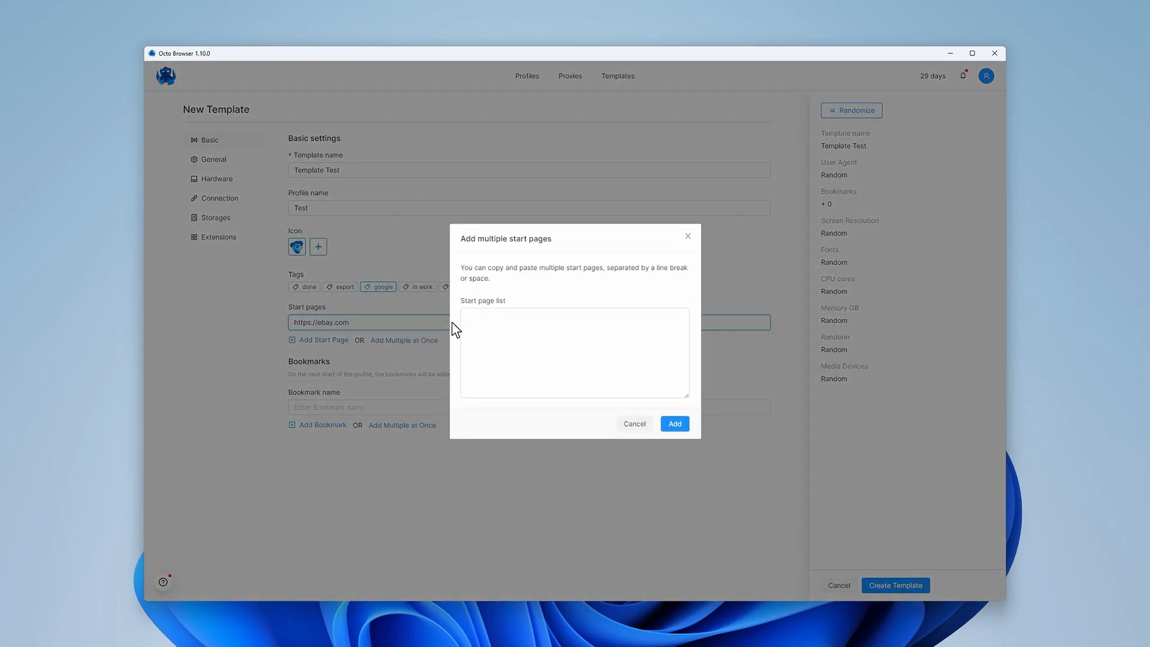
{"action": "type", "text": "https://amazon.com"}
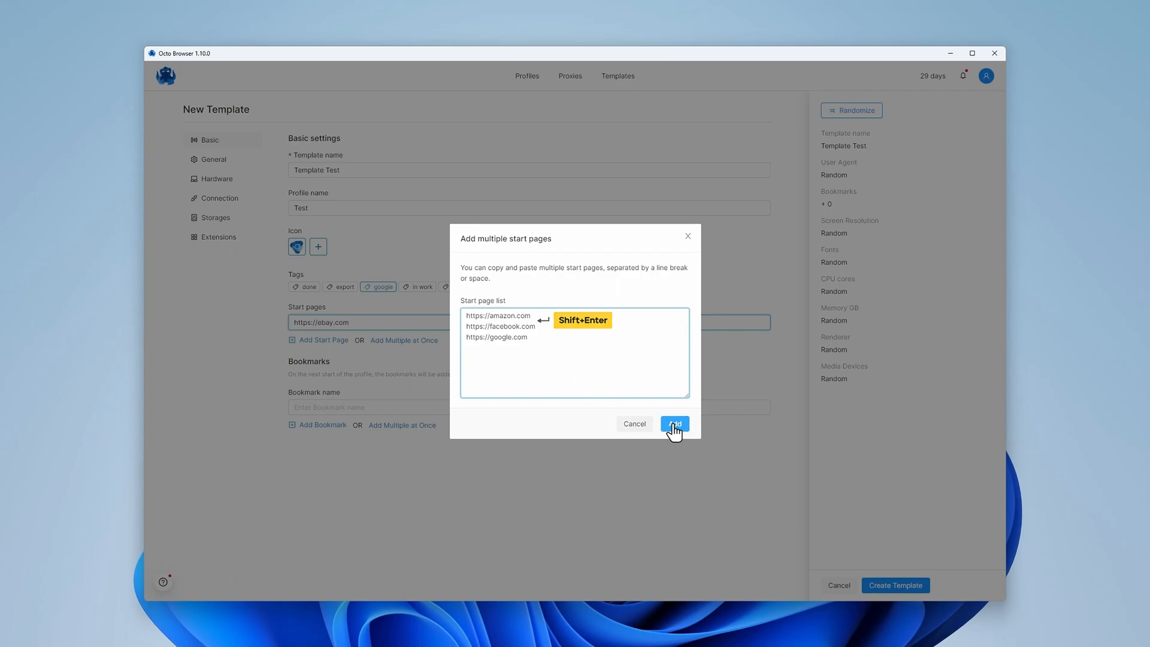
{"action": "left_click", "coordinate": [674, 424]}
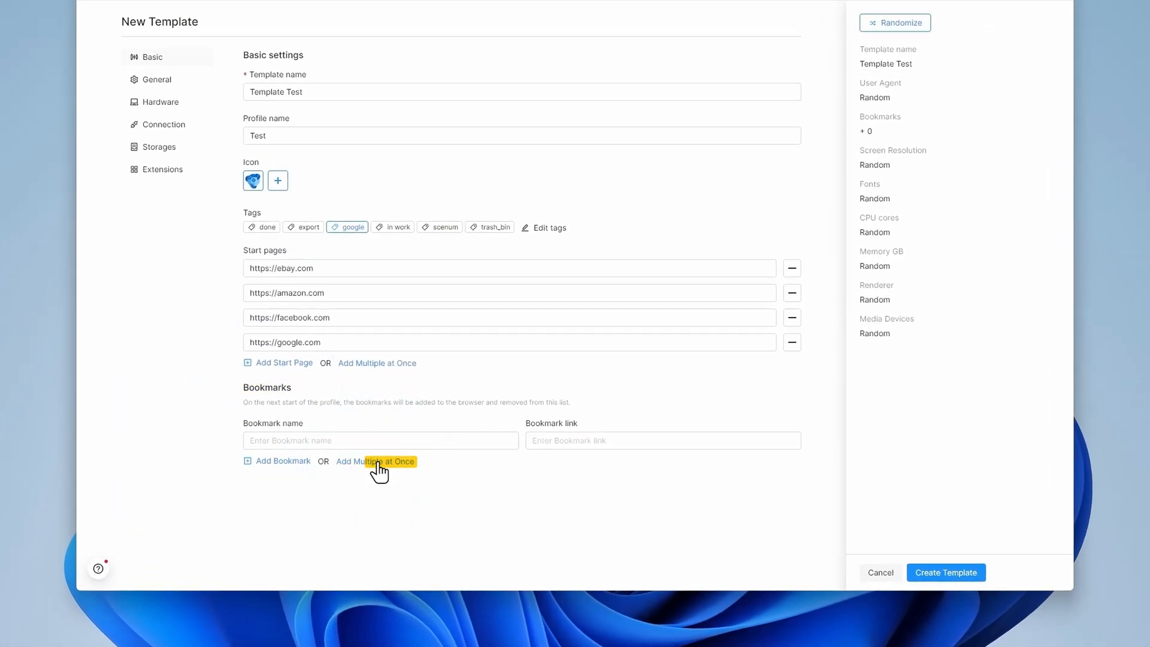
- Add the same four sites as the template's bookmarks
{"action": "left_click", "coordinate": [375, 461]}
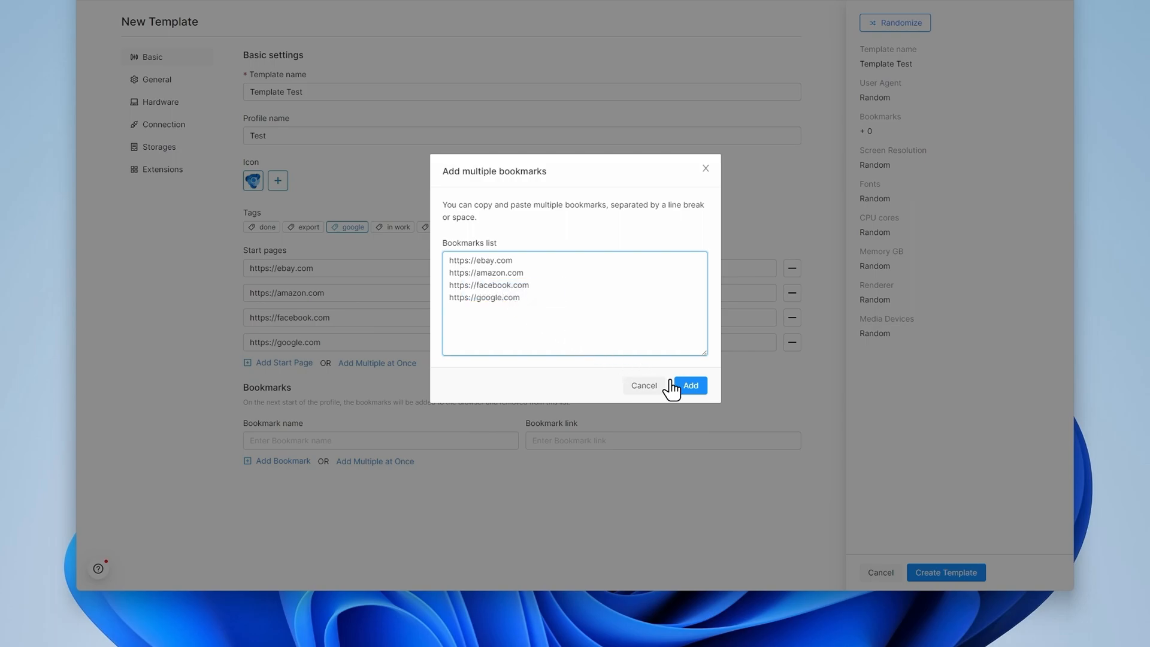
{"action": "left_click", "coordinate": [689, 386]}
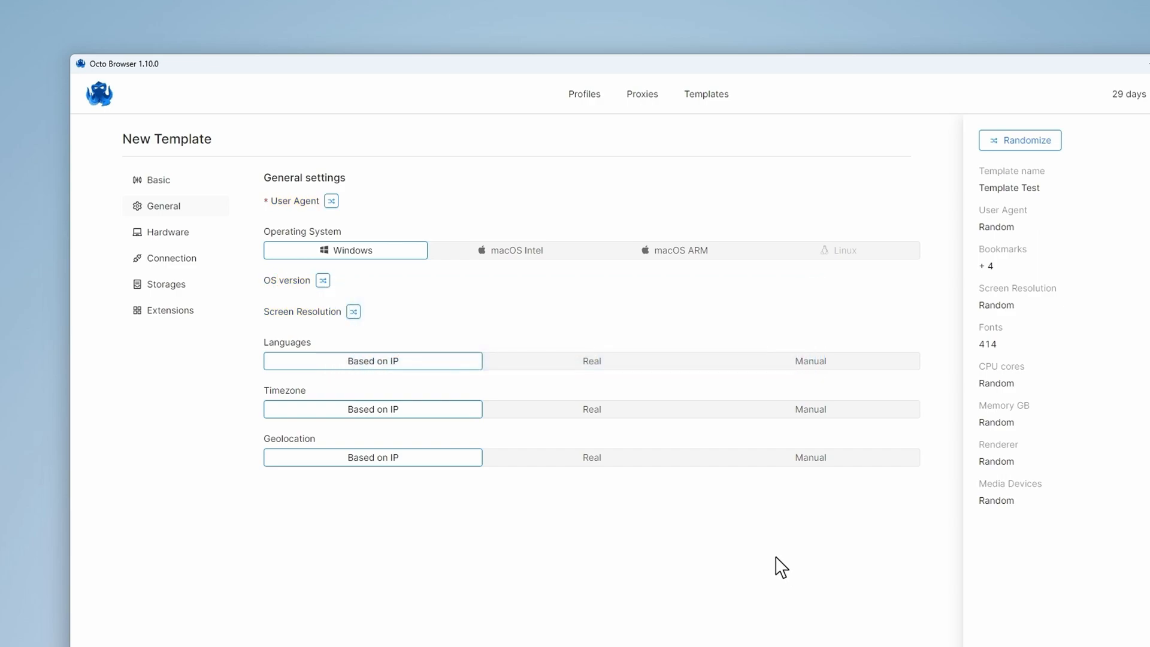
- Peek at the user agent string, then set the OS to macOS Intel version 13
{"action": "left_click", "coordinate": [331, 200]}
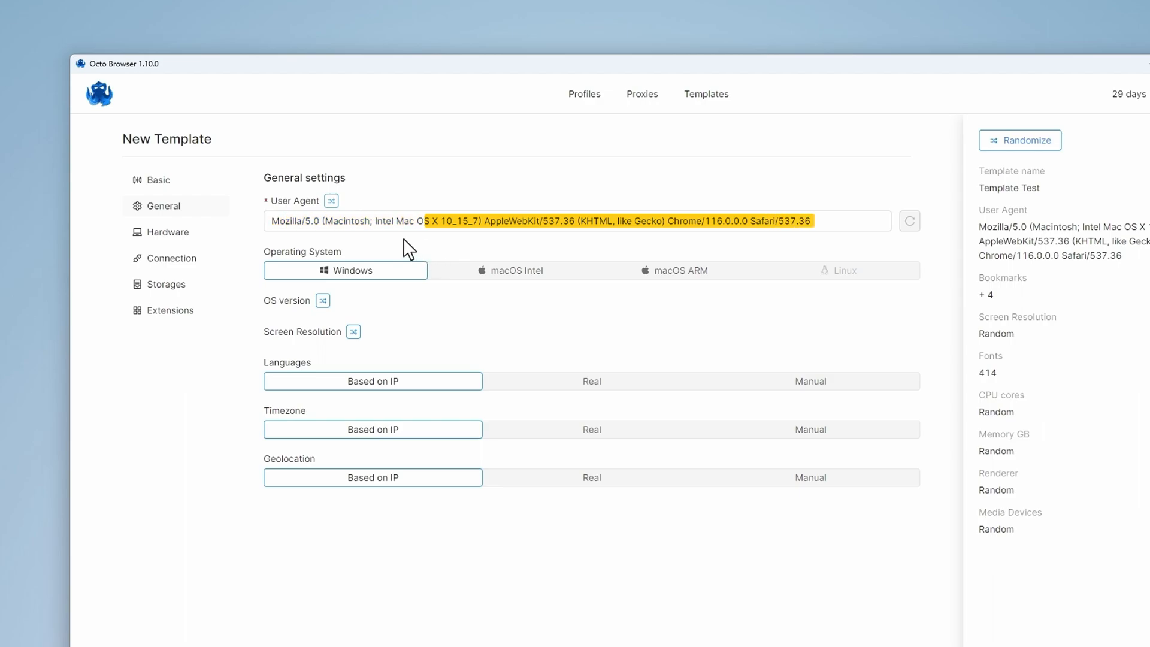
{"action": "left_click", "coordinate": [331, 202]}
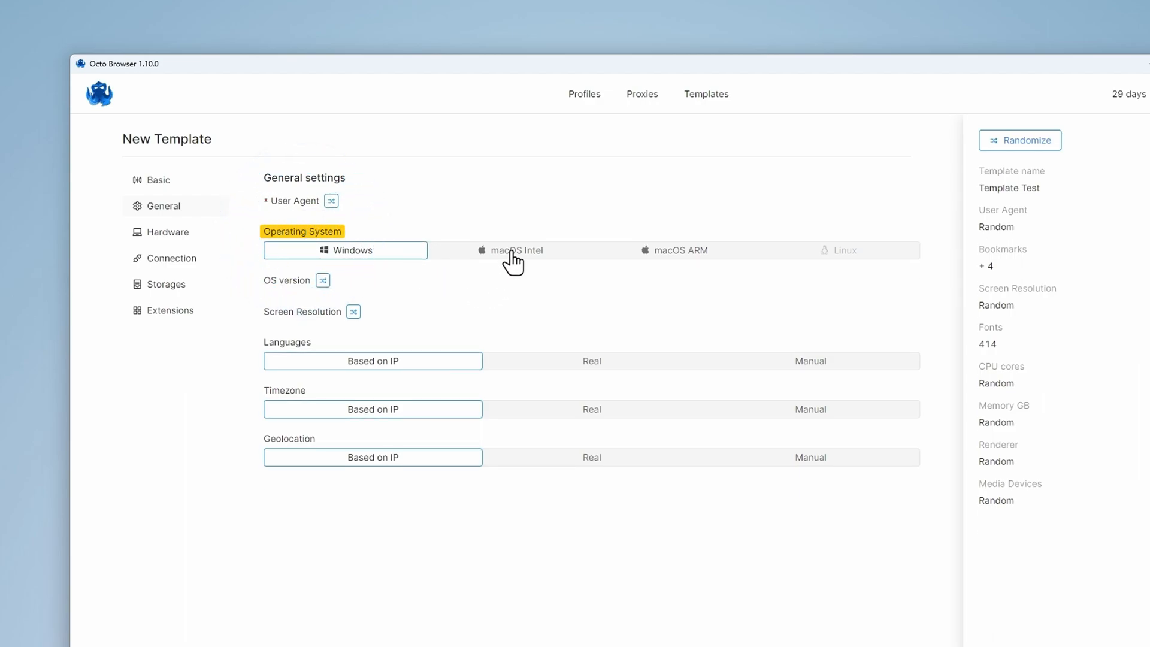
{"action": "left_click", "coordinate": [509, 250]}
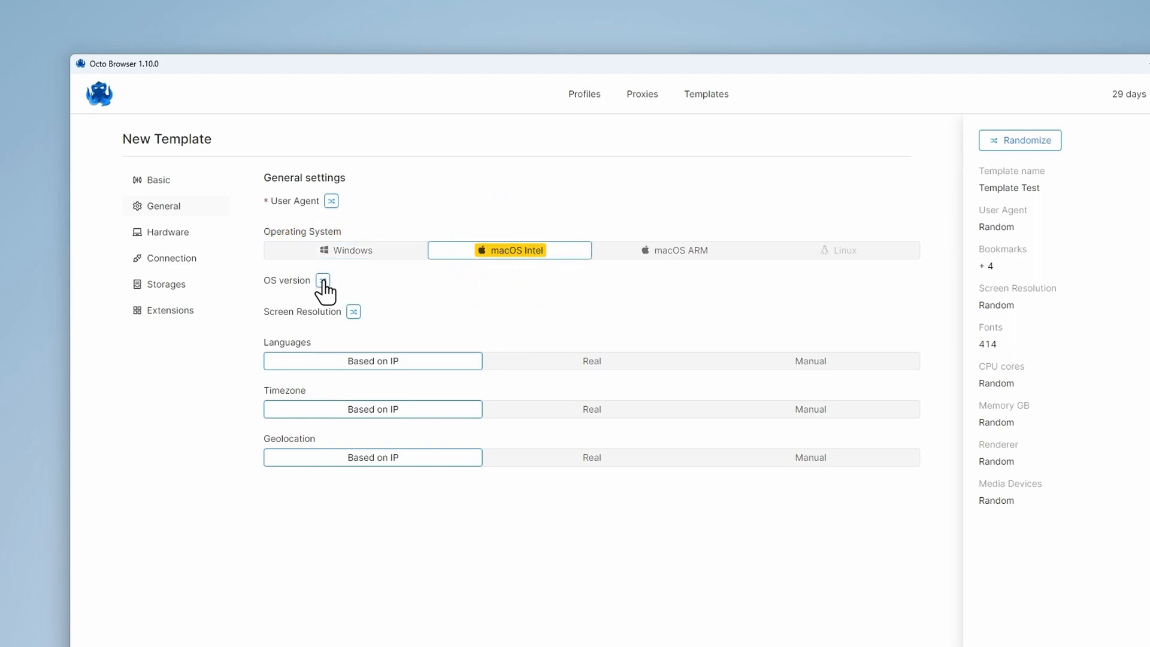
{"action": "left_click", "coordinate": [323, 280]}
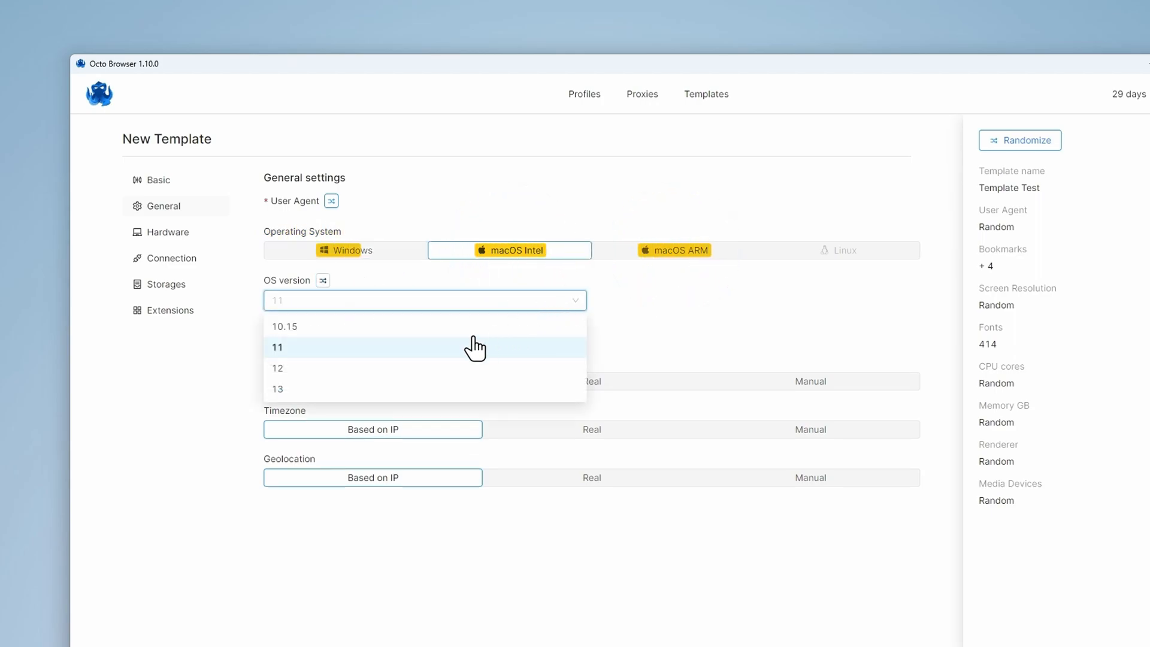
{"action": "left_click", "coordinate": [276, 388]}
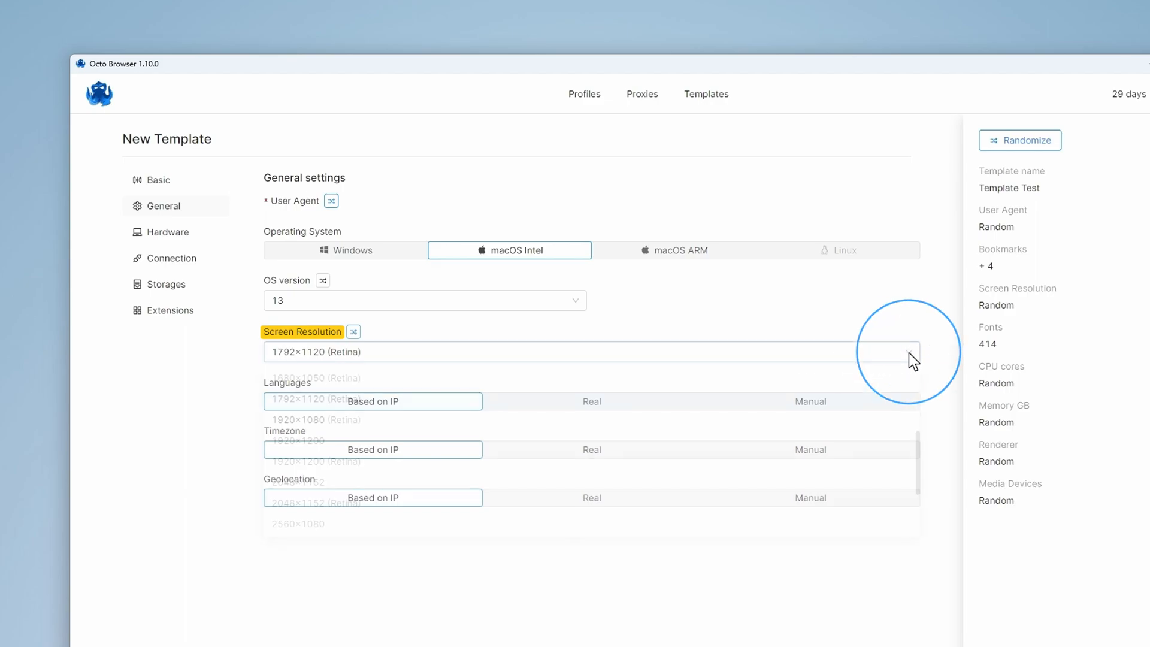
- Set screen resolution to 1920×1080 and try manual languages with en-GB
{"action": "left_click", "coordinate": [909, 351]}
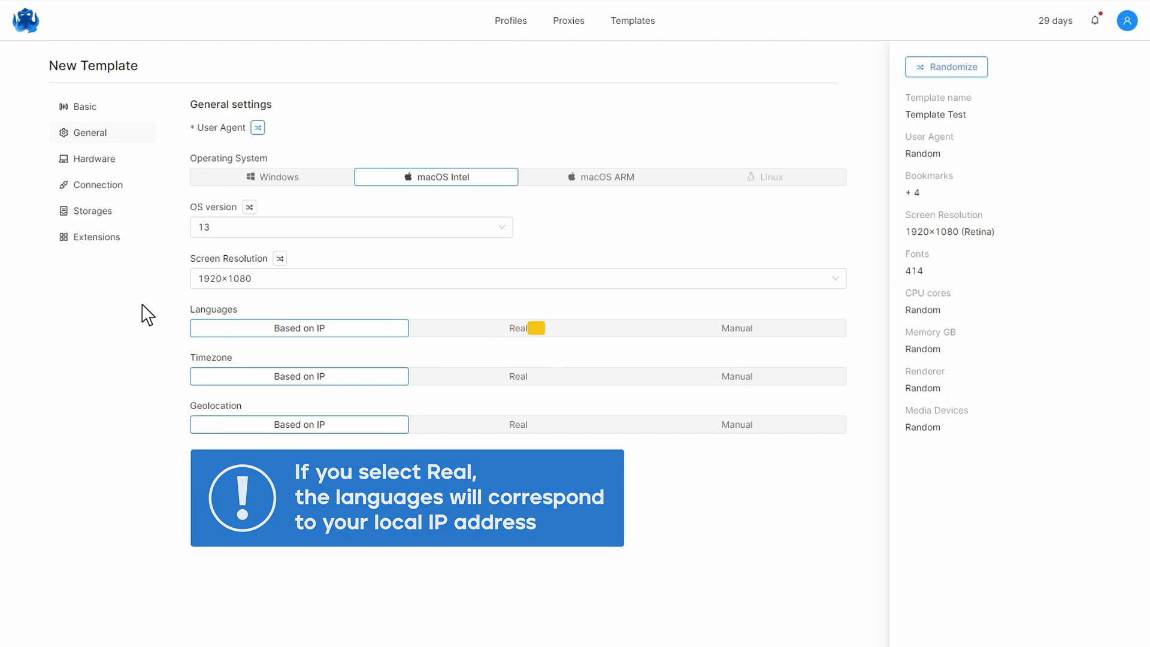
{"action": "left_click", "coordinate": [736, 328]}
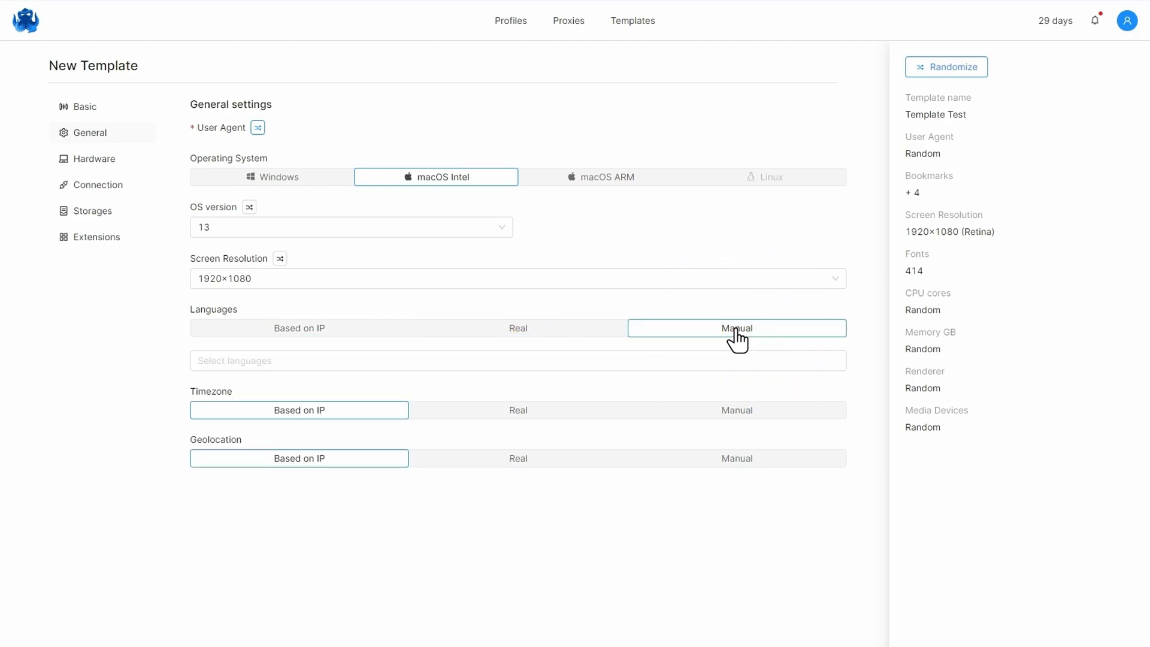
{"action": "type", "text": "en-GB"}
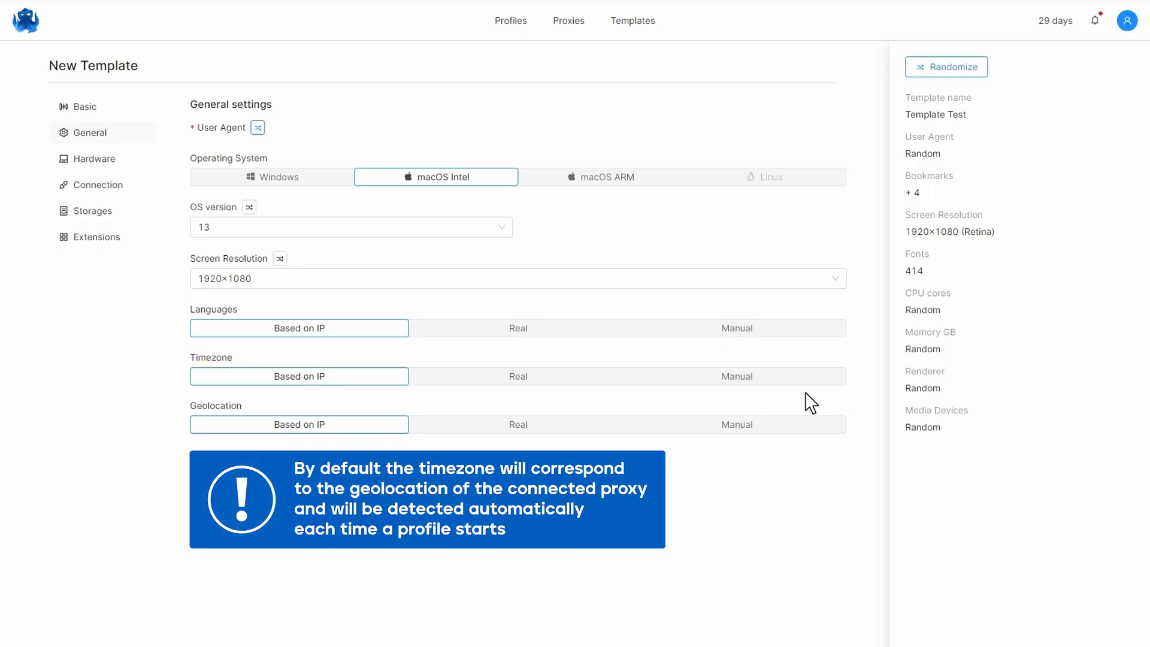
- Return languages to Based on IP and try manual timezone before reverting it to IP
{"action": "left_click", "coordinate": [299, 375]}
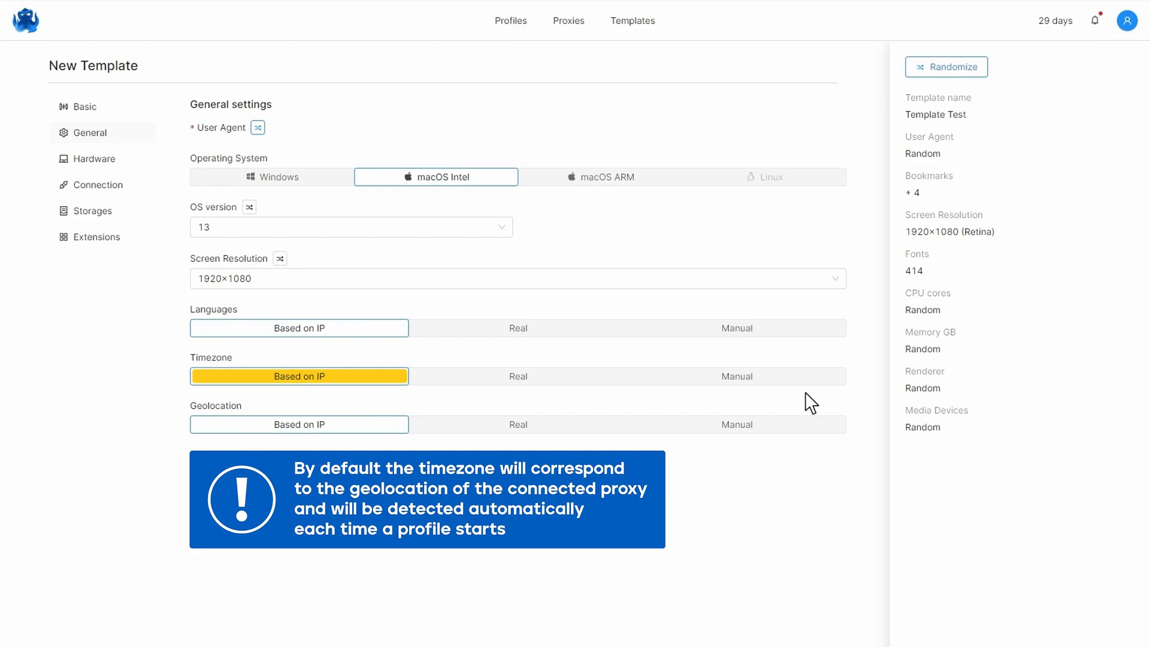
{"action": "left_click", "coordinate": [517, 376]}
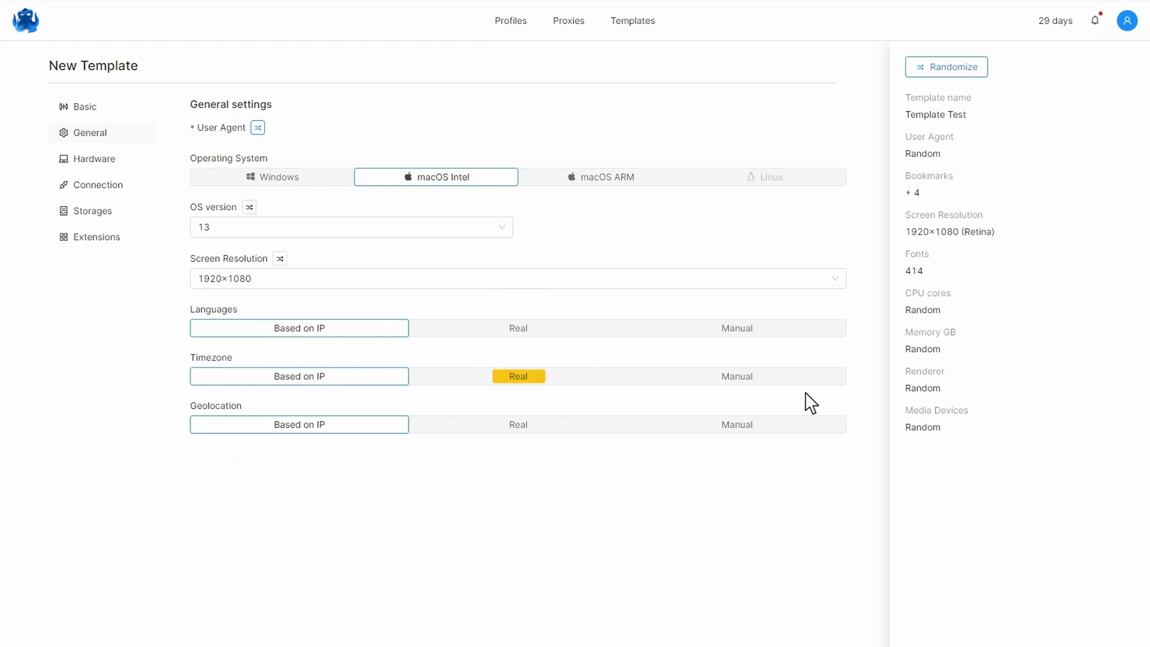
{"action": "left_click", "coordinate": [737, 376]}
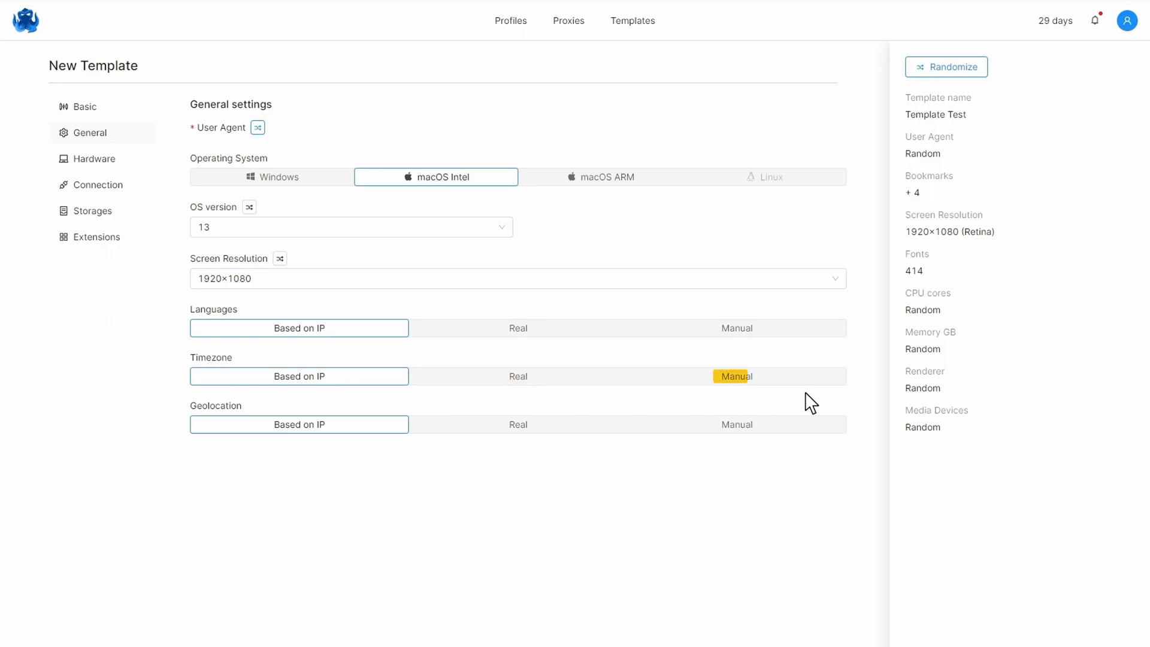
{"action": "left_click", "coordinate": [737, 376]}
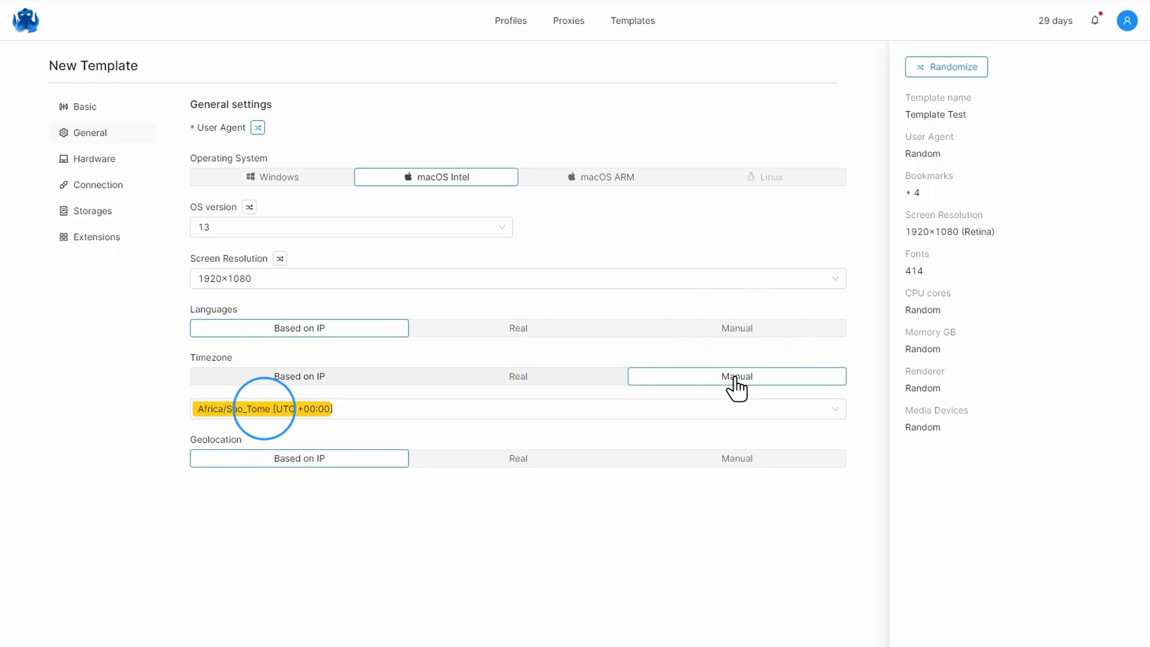
{"action": "left_click", "coordinate": [298, 376]}
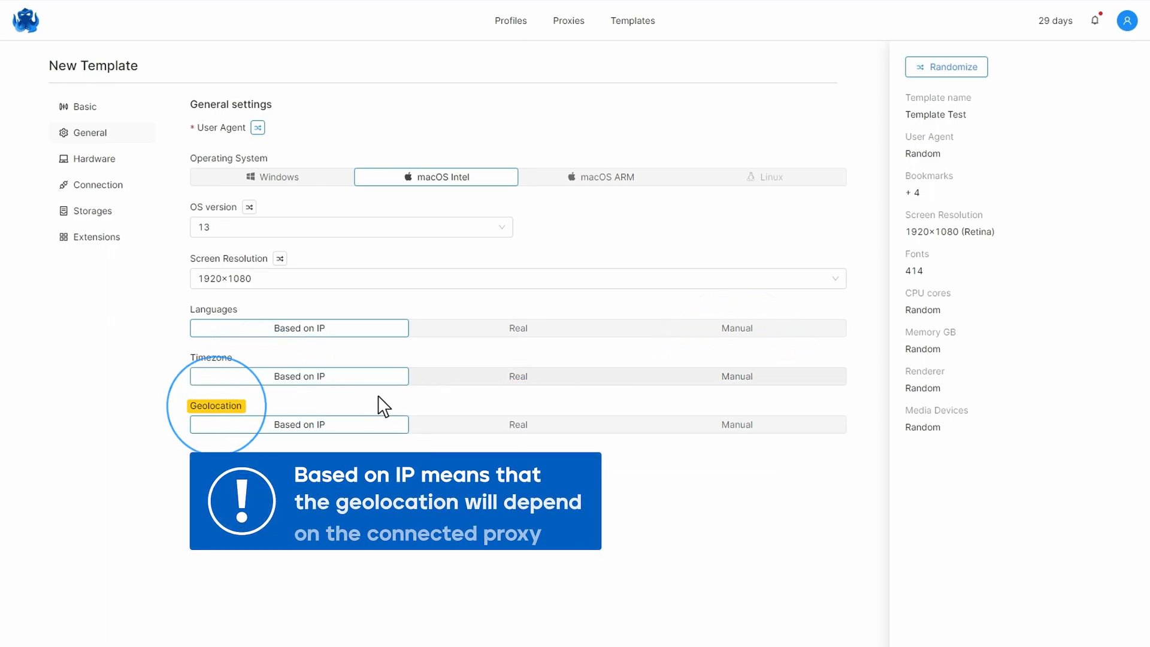
{"action": "mouse_move", "coordinate": [788, 485]}
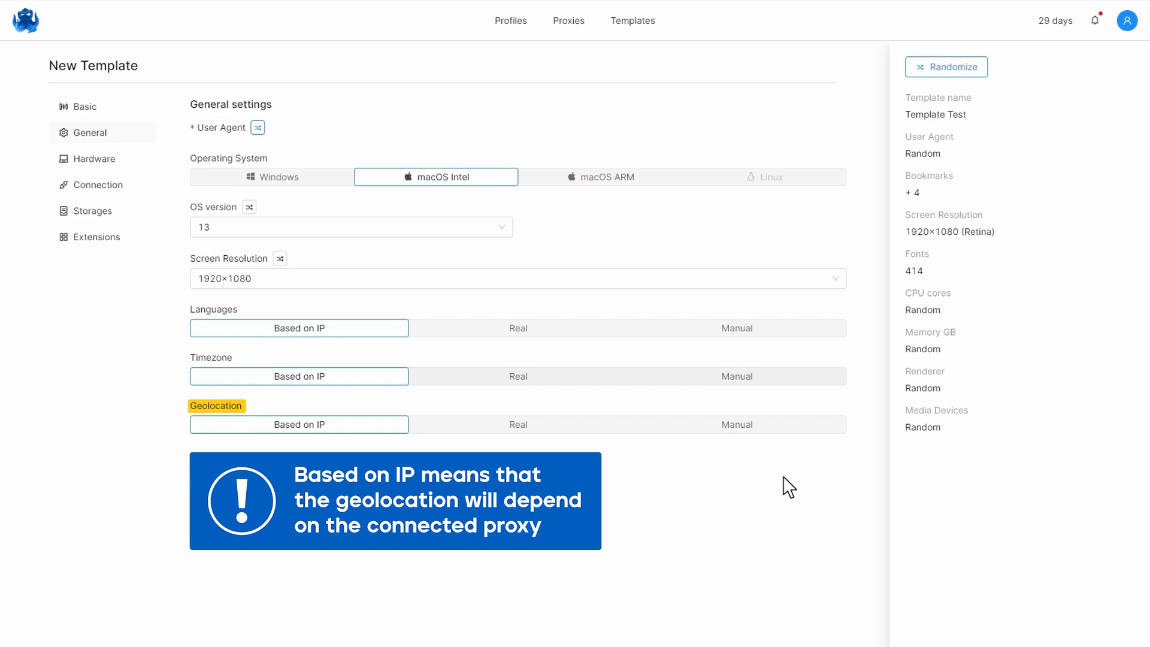
- Try manual geolocation coordinates, then set geolocation back to Based on IP
{"action": "left_click", "coordinate": [298, 424]}
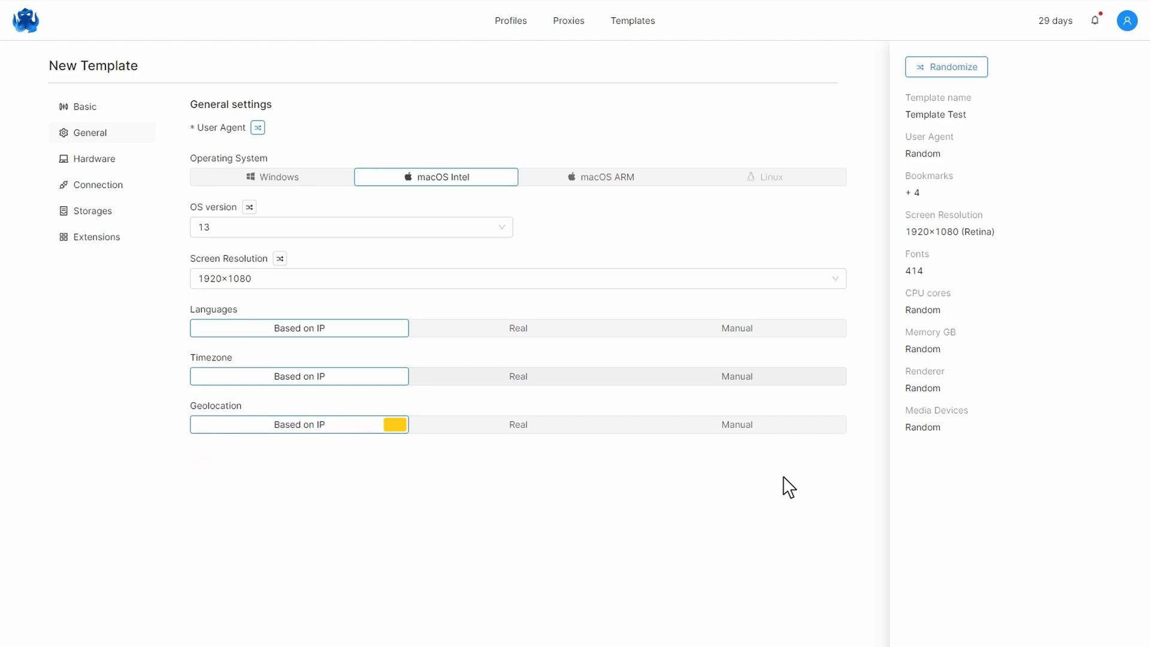
{"action": "left_click", "coordinate": [736, 424]}
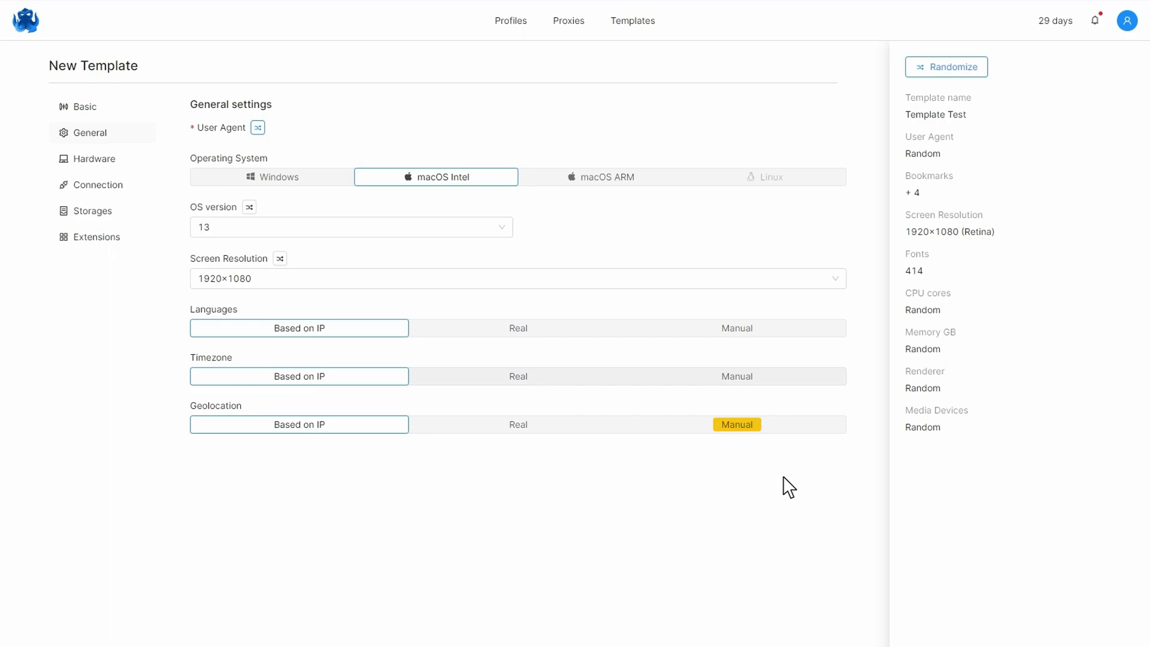
{"action": "left_click", "coordinate": [735, 424]}
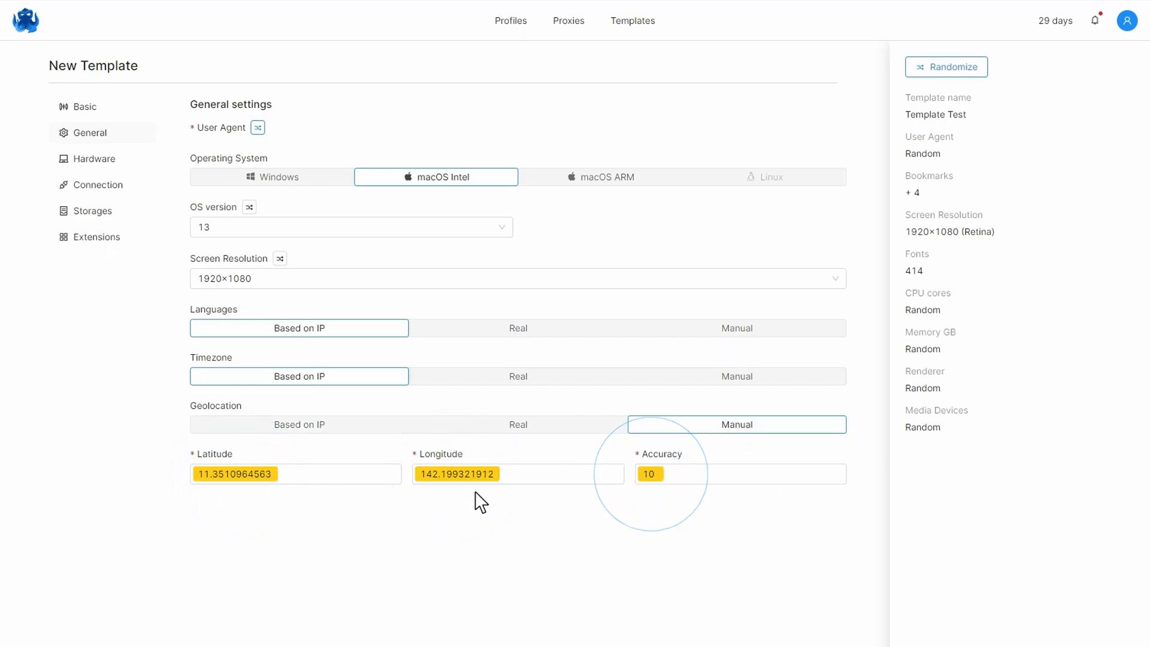
{"action": "mouse_move", "coordinate": [688, 502]}
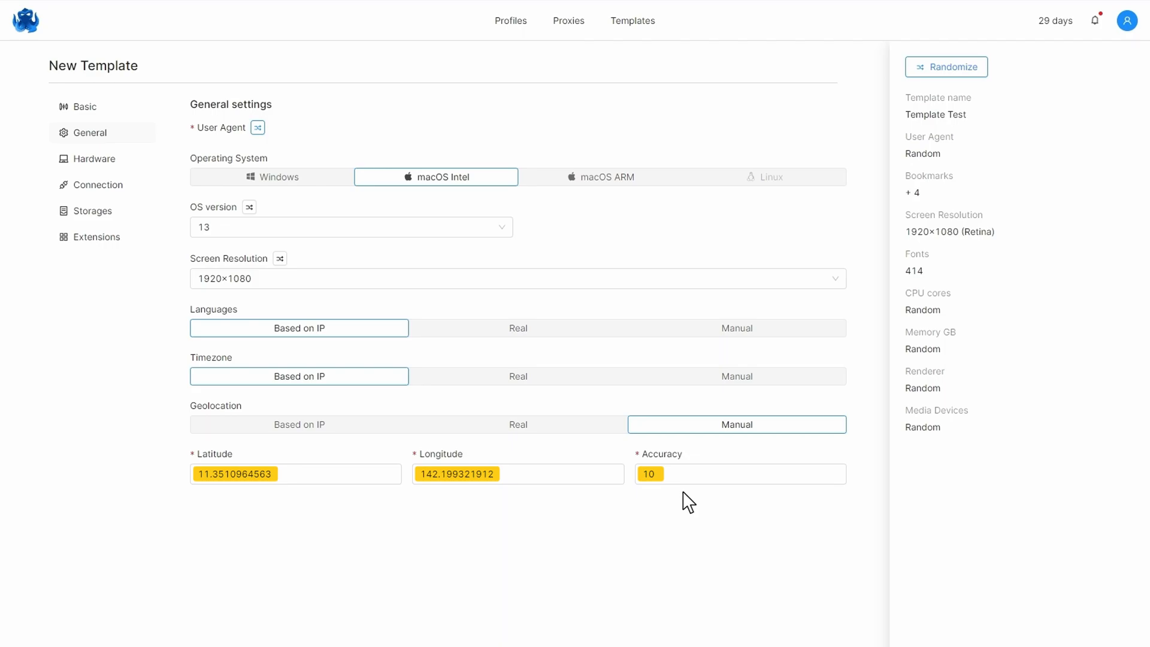
{"action": "left_click", "coordinate": [518, 424]}
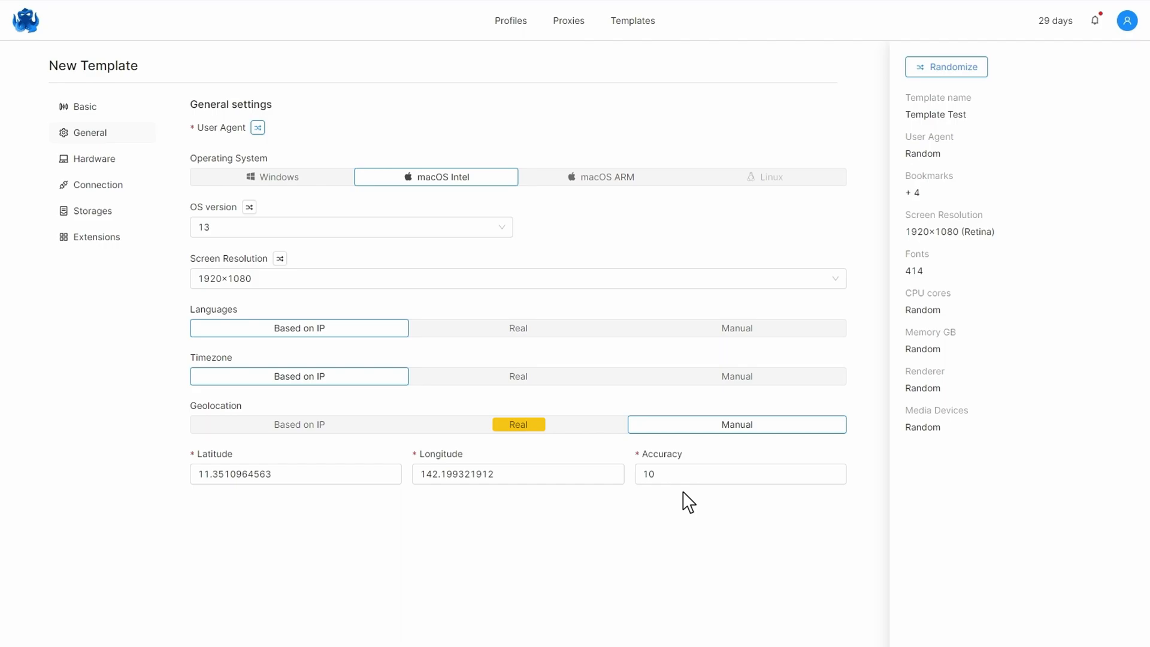
{"action": "left_click", "coordinate": [299, 424]}
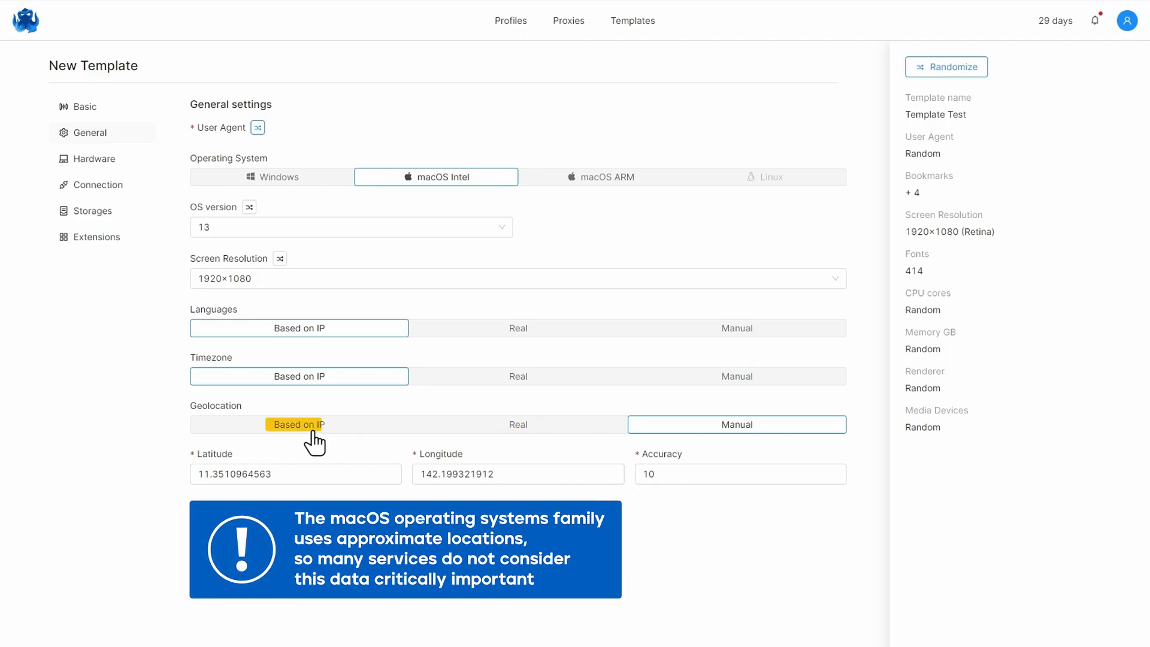
{"action": "left_click", "coordinate": [298, 424]}
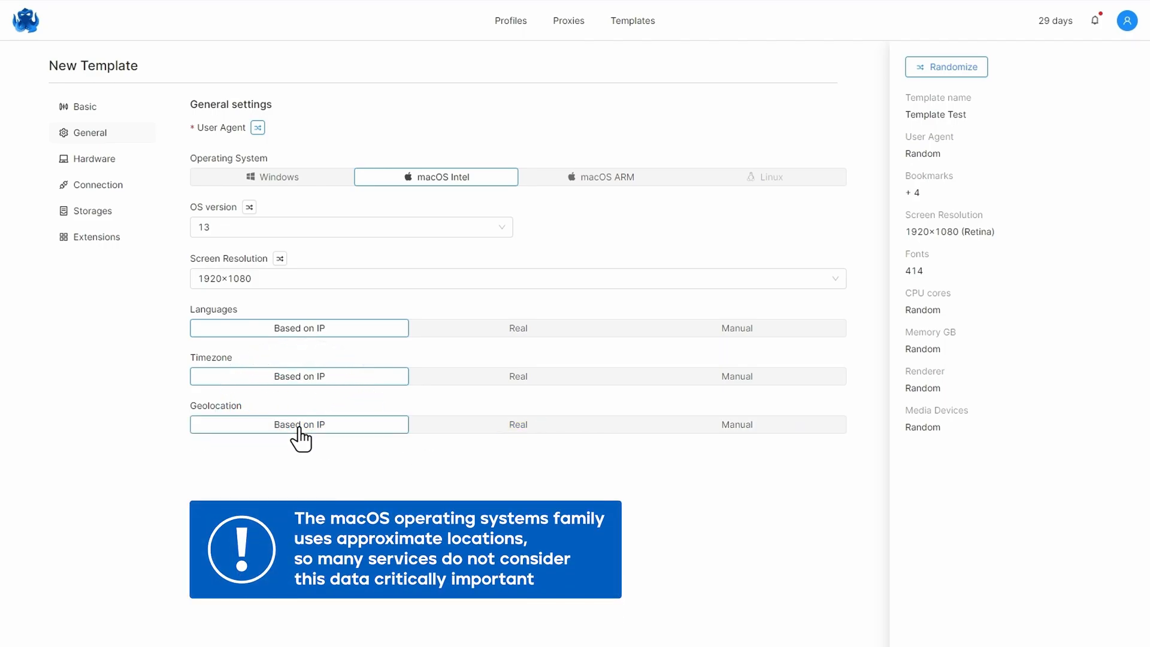
{"action": "mouse_move", "coordinate": [359, 471]}
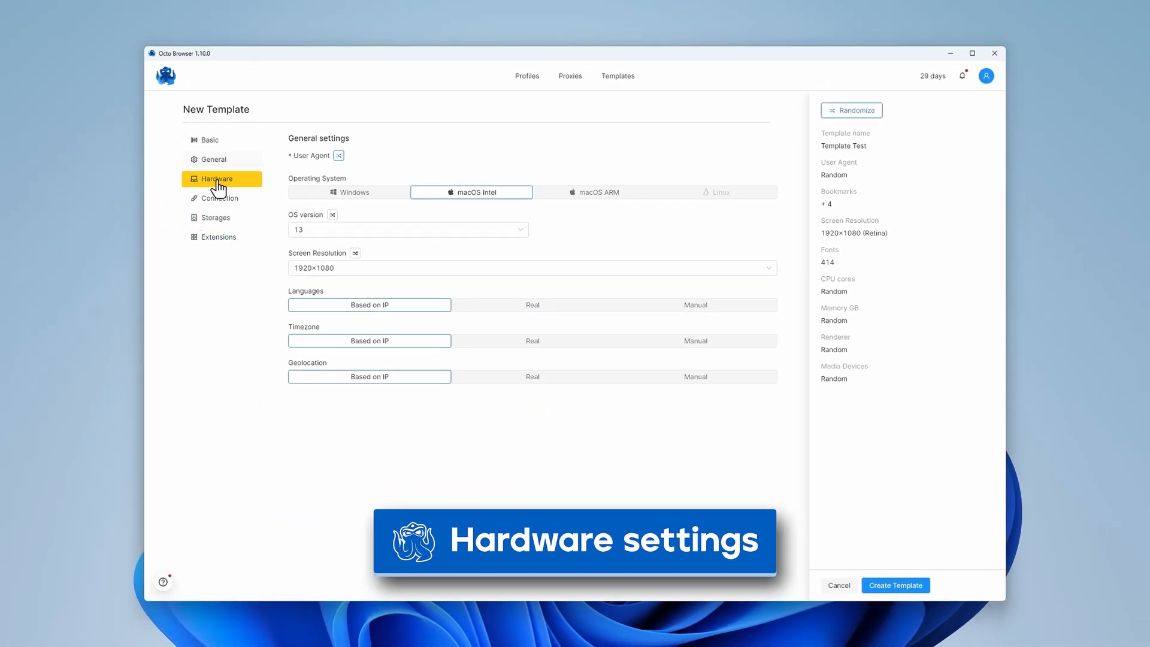
- In Hardware, set 8 CPU cores and a fixed 8 GB of memory
{"action": "left_click", "coordinate": [215, 179]}
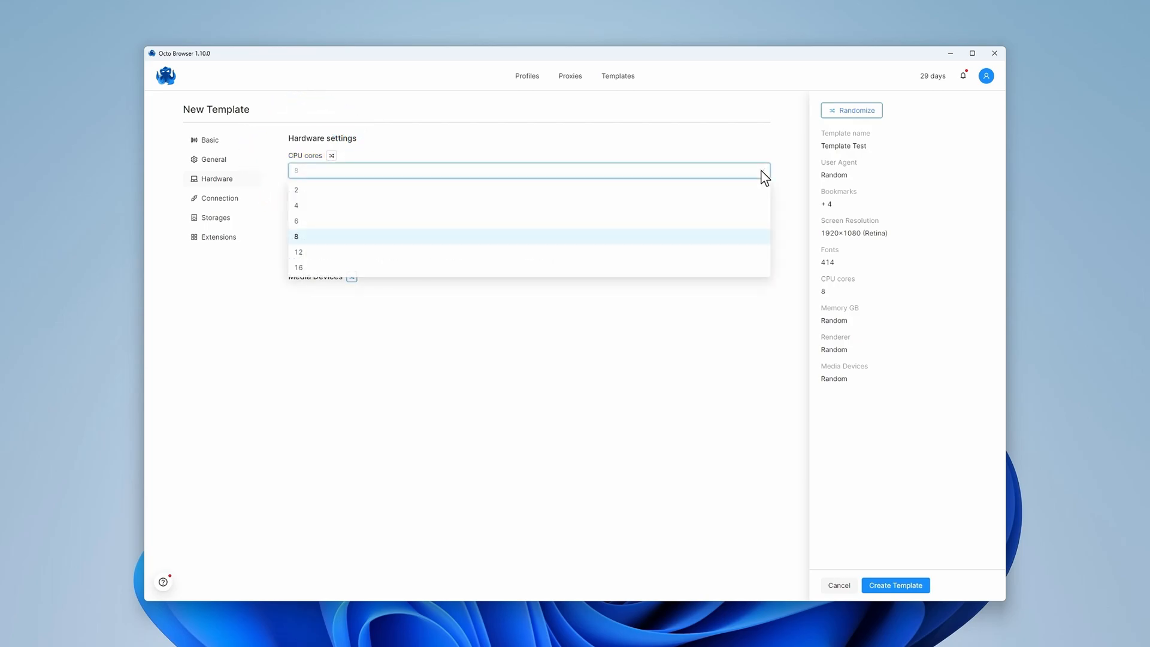
{"action": "left_click", "coordinate": [296, 236]}
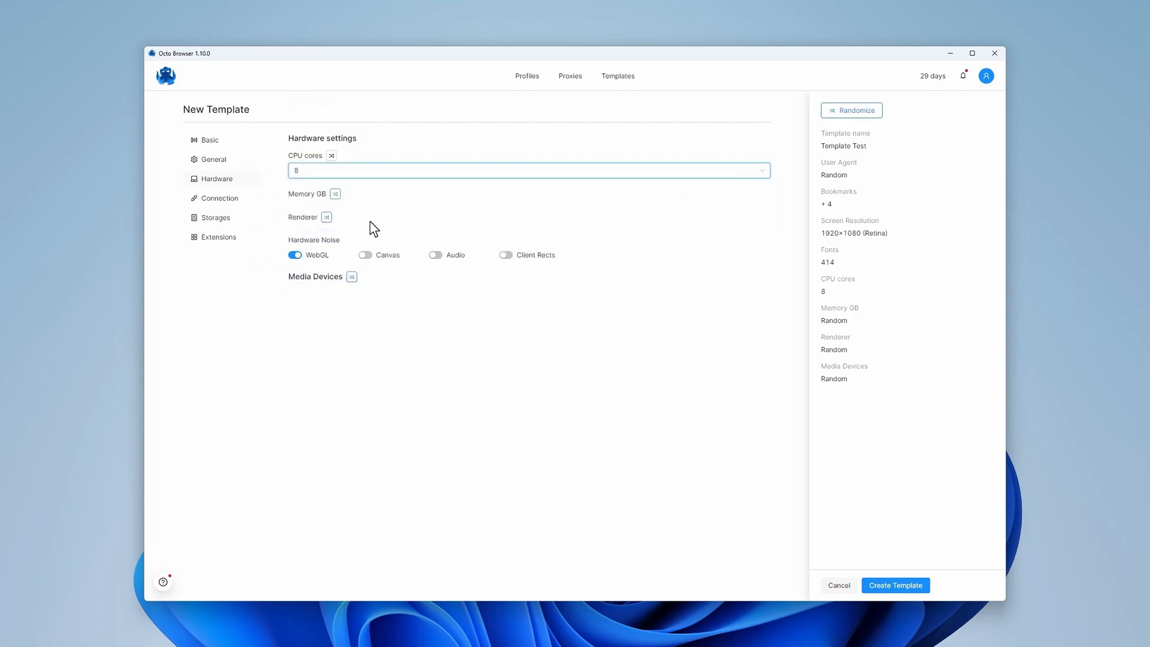
{"action": "mouse_move", "coordinate": [427, 215]}
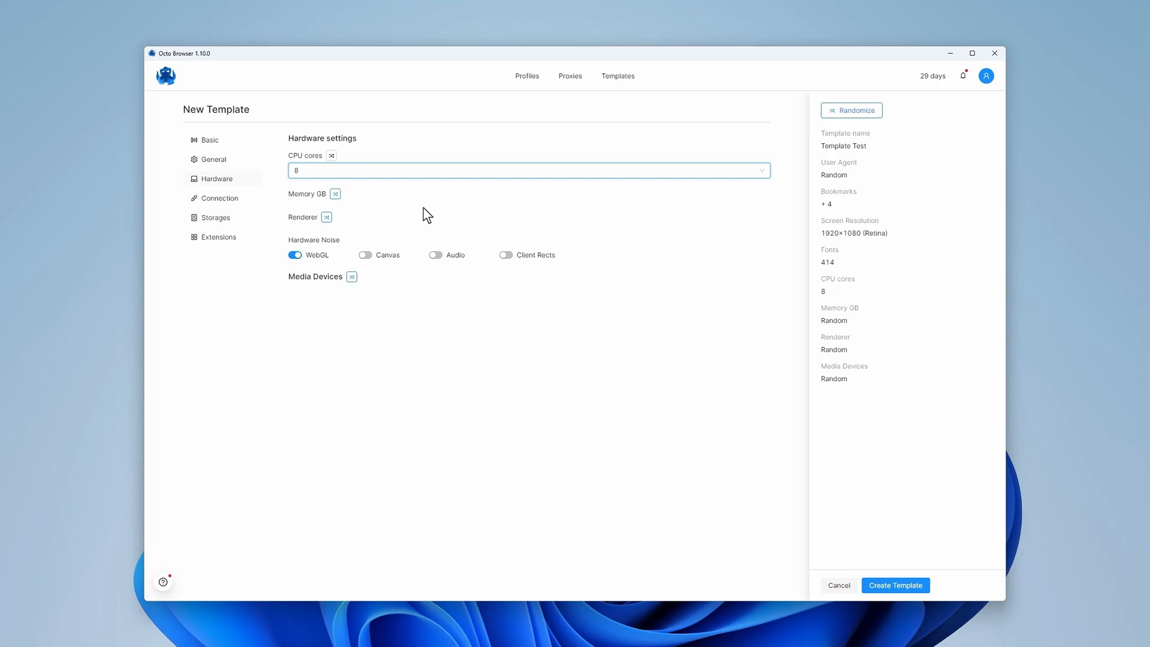
{"action": "mouse_move", "coordinate": [347, 204]}
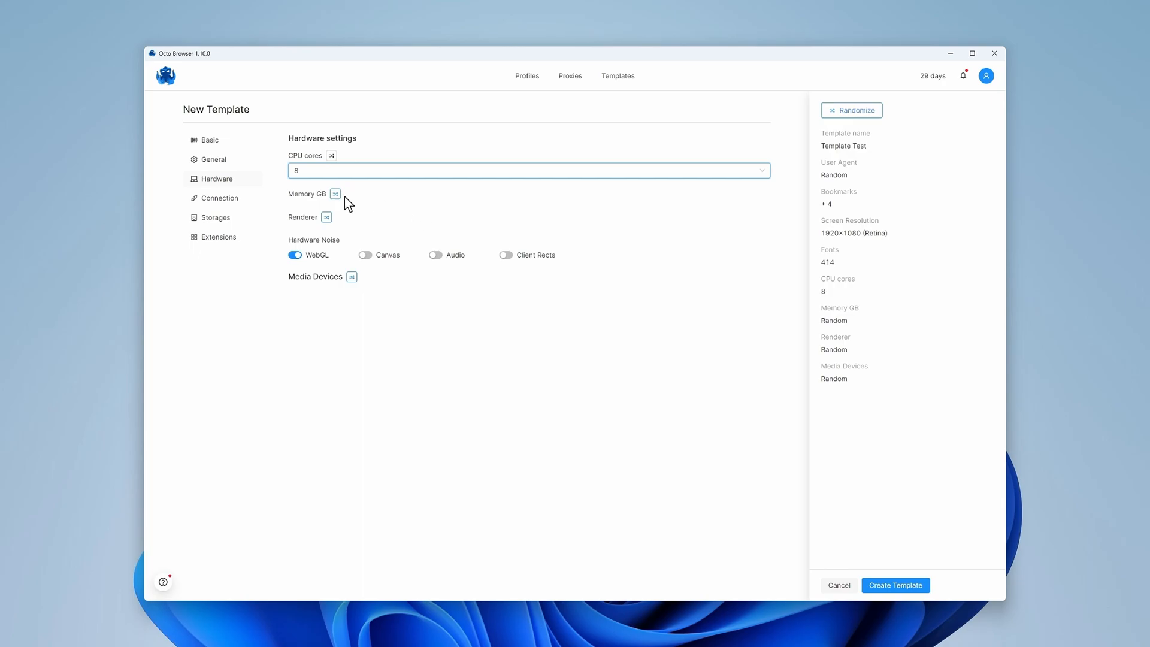
{"action": "left_click", "coordinate": [336, 195]}
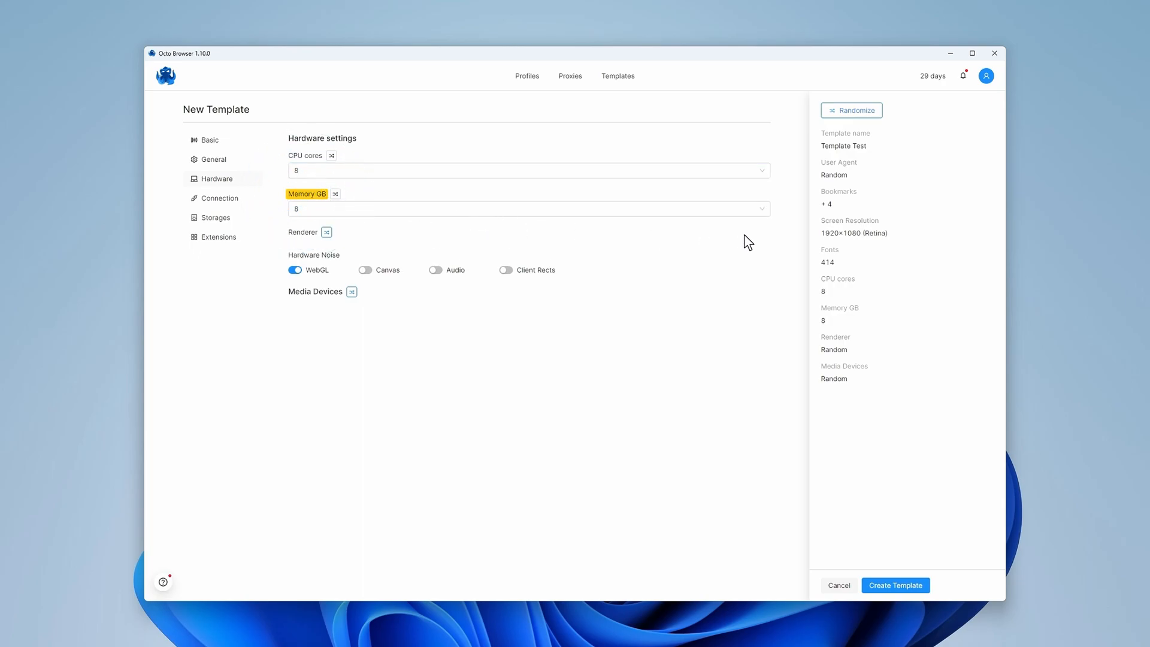
{"action": "mouse_move", "coordinate": [756, 242]}
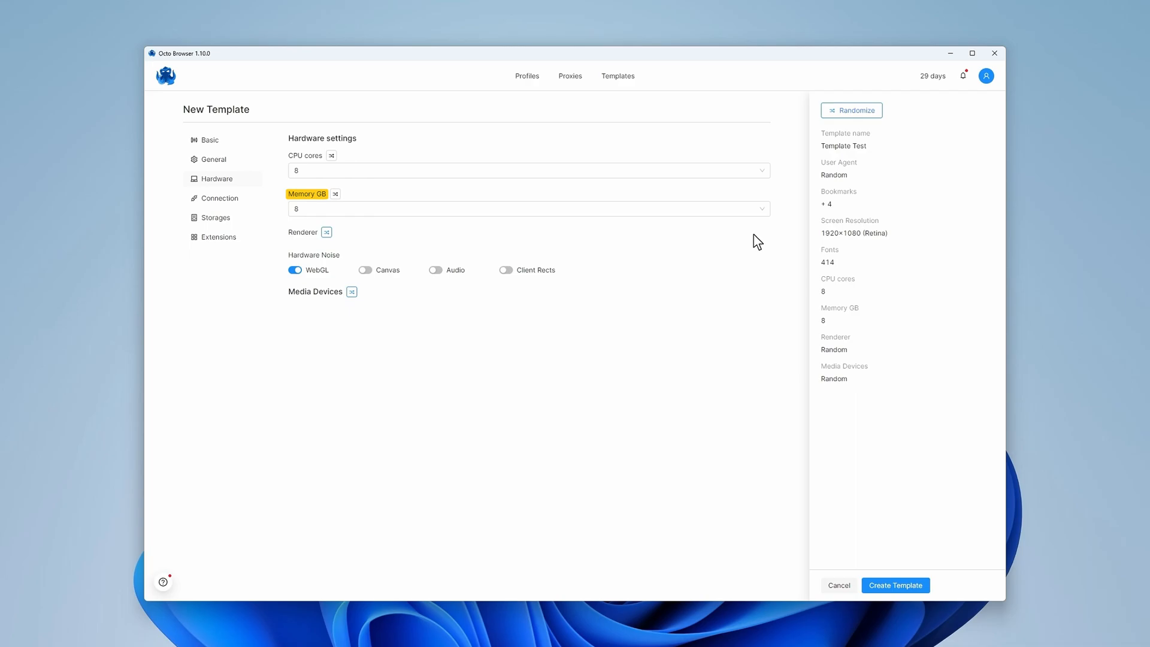
{"action": "left_click", "coordinate": [527, 208]}
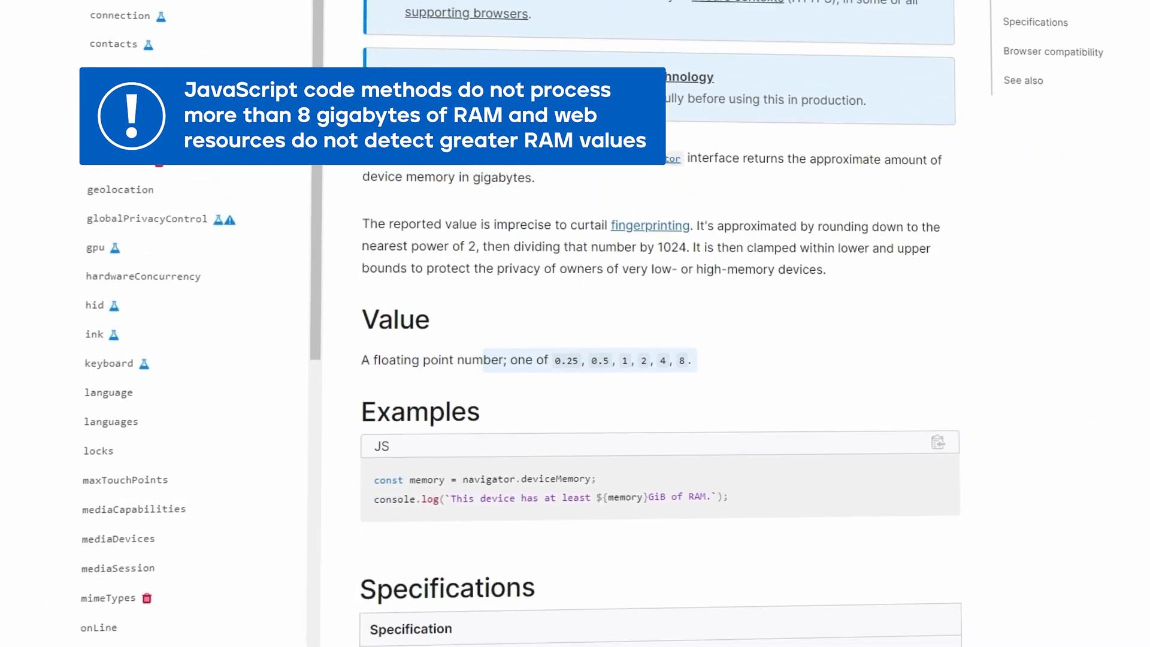
{"action": "scroll", "scroll_direction": "up", "scroll_amount": 3}
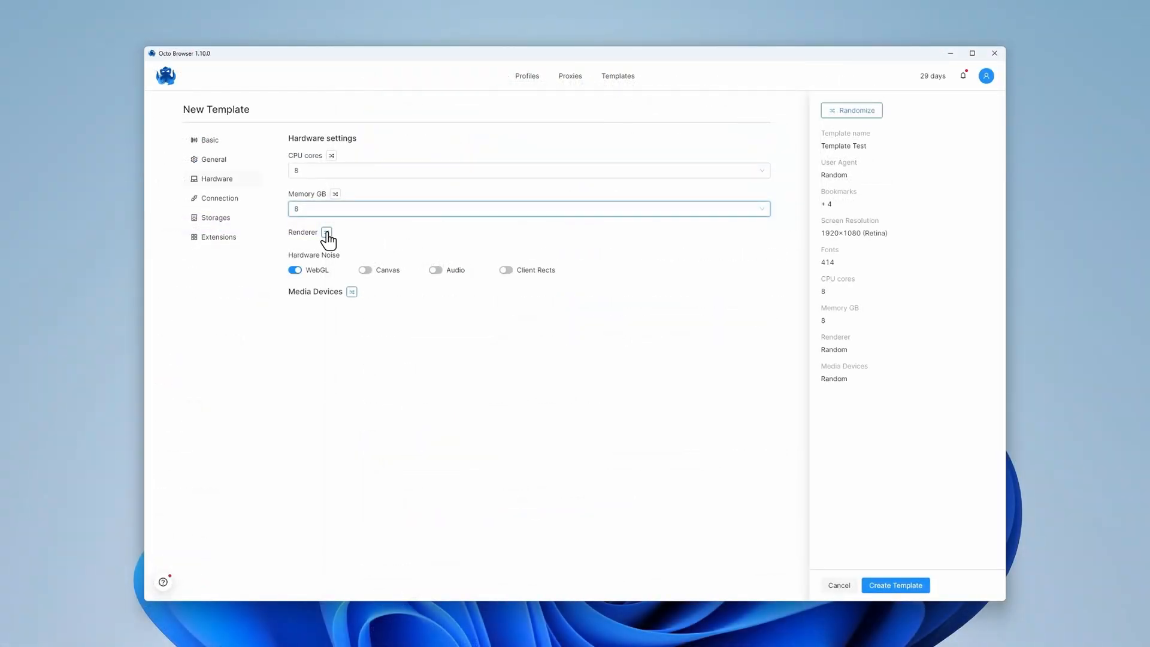
- Switch to a fixed renderer and choose Intel(R) UHD Graphics 630
{"action": "left_click", "coordinate": [326, 232]}
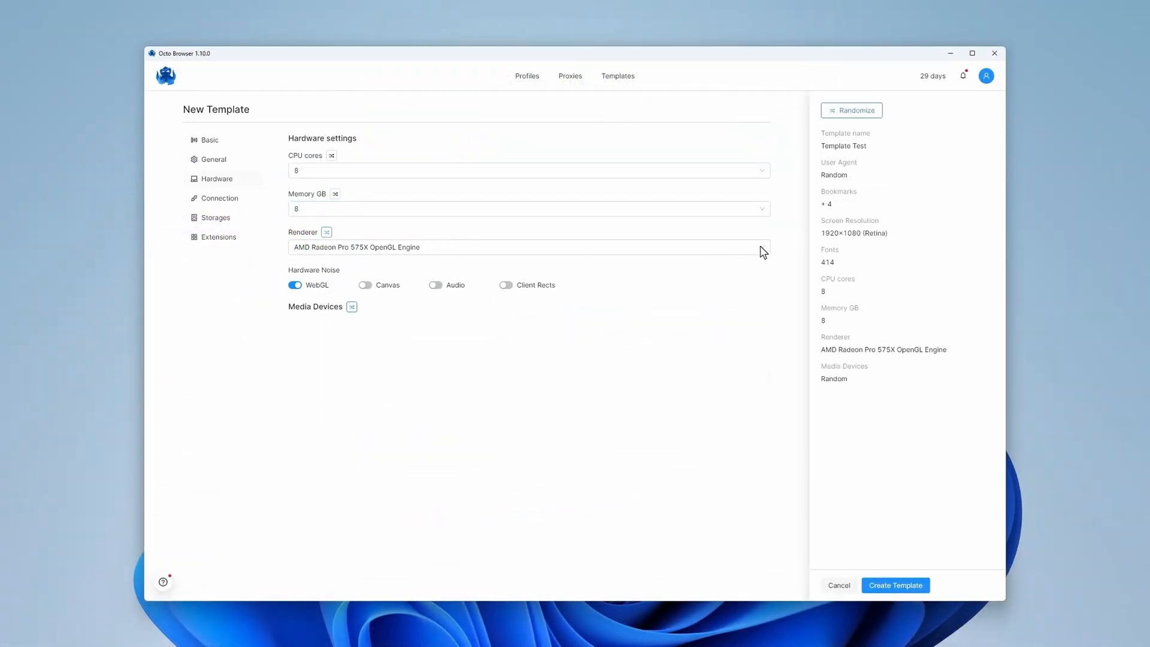
{"action": "left_click", "coordinate": [527, 246]}
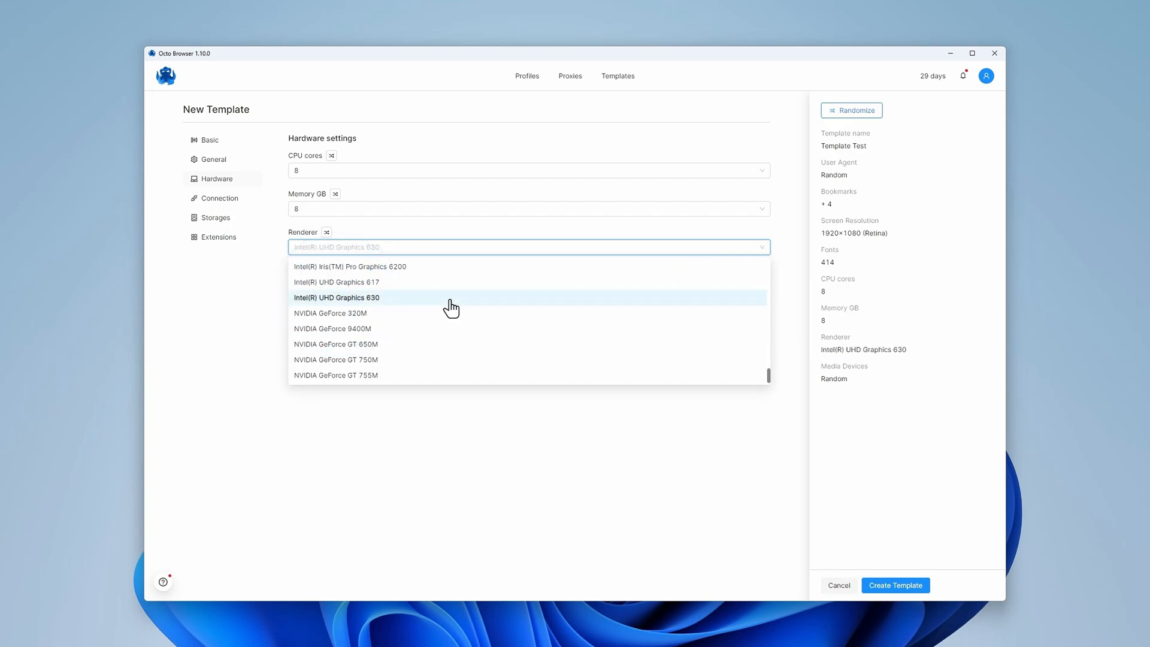
{"action": "left_click", "coordinate": [337, 297]}
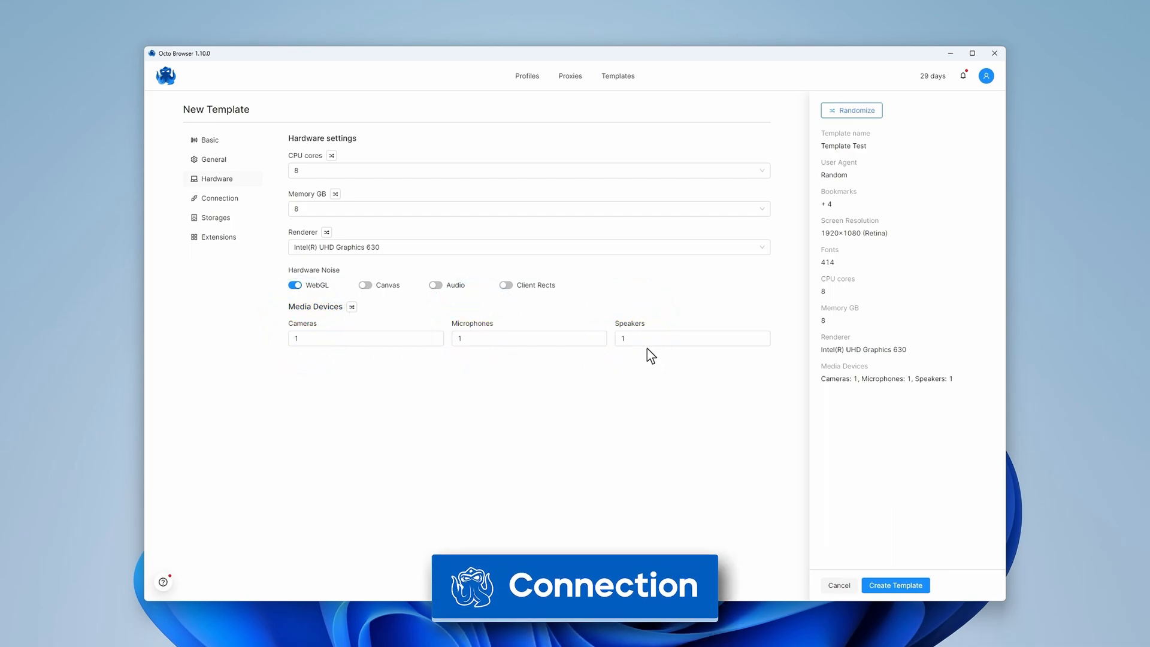
- In Connection, add Saved Proxy #1 as the template's third proxy
{"action": "left_click", "coordinate": [218, 198]}
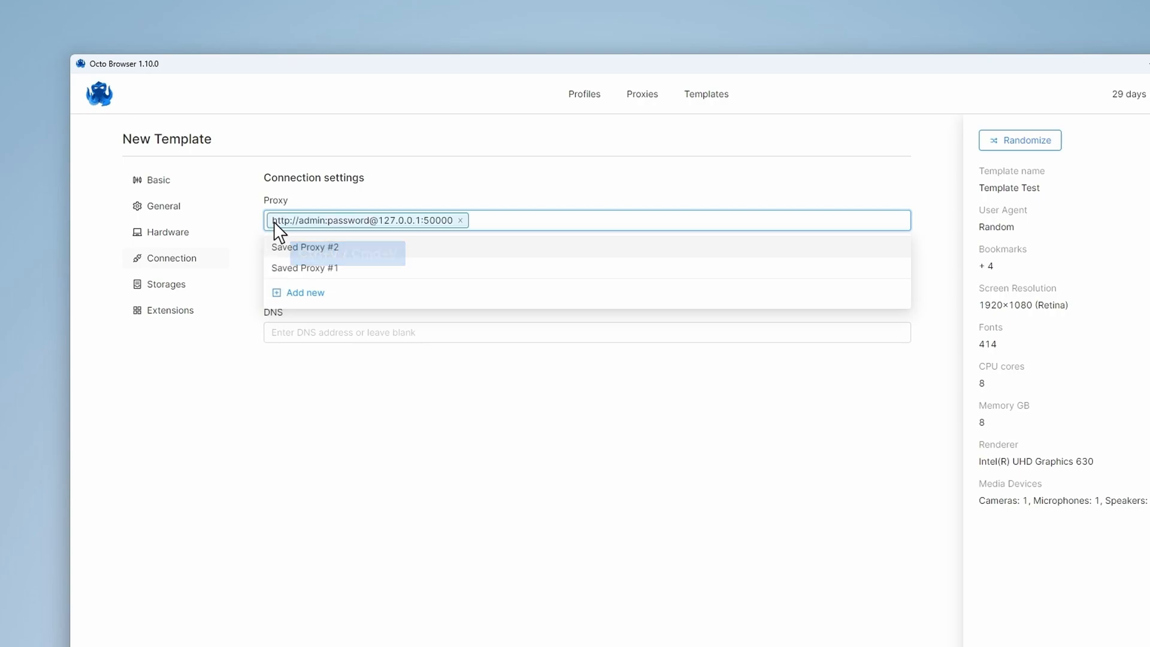
{"action": "left_click", "coordinate": [306, 247]}
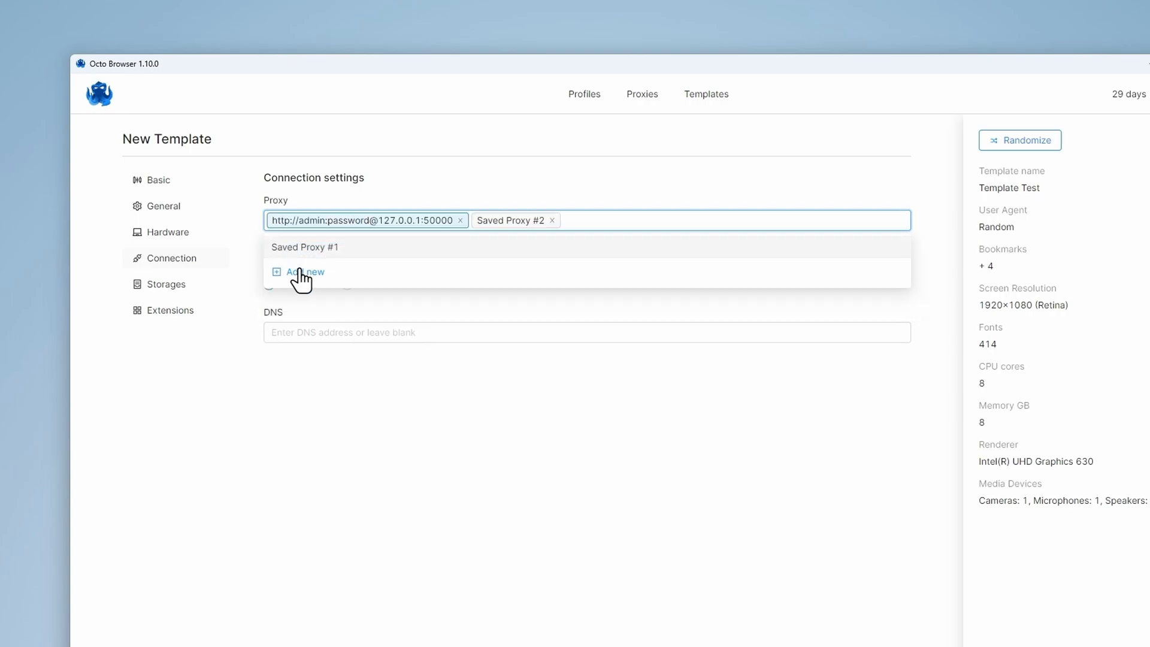
{"action": "left_click", "coordinate": [303, 247]}
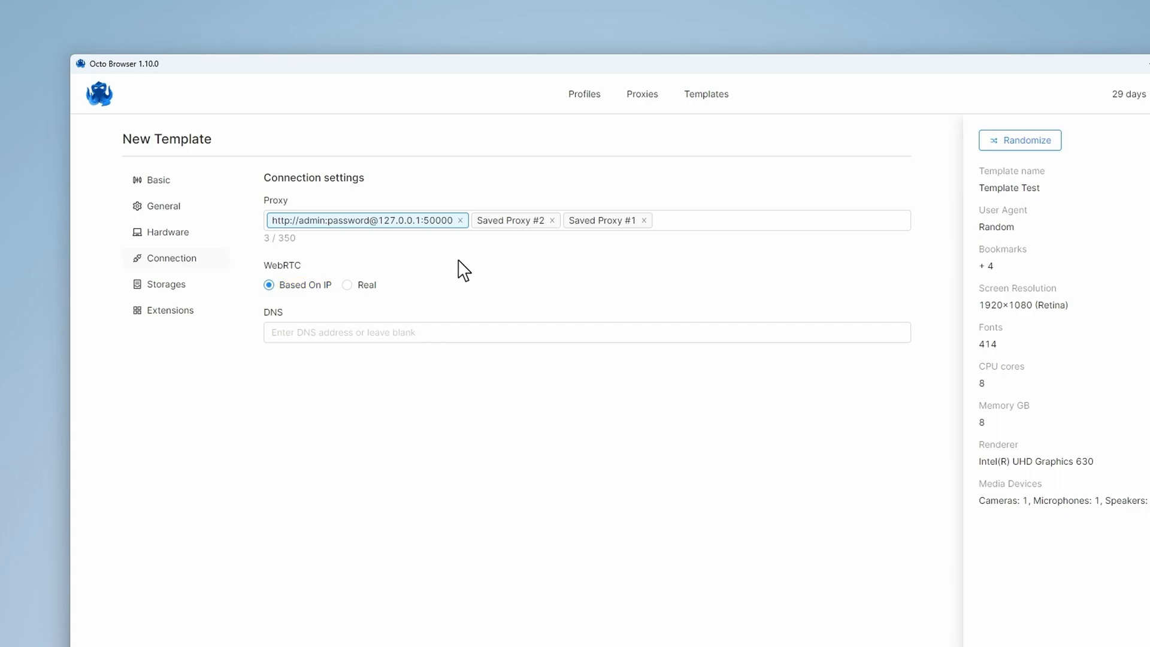
{"action": "double_click", "coordinate": [272, 311]}
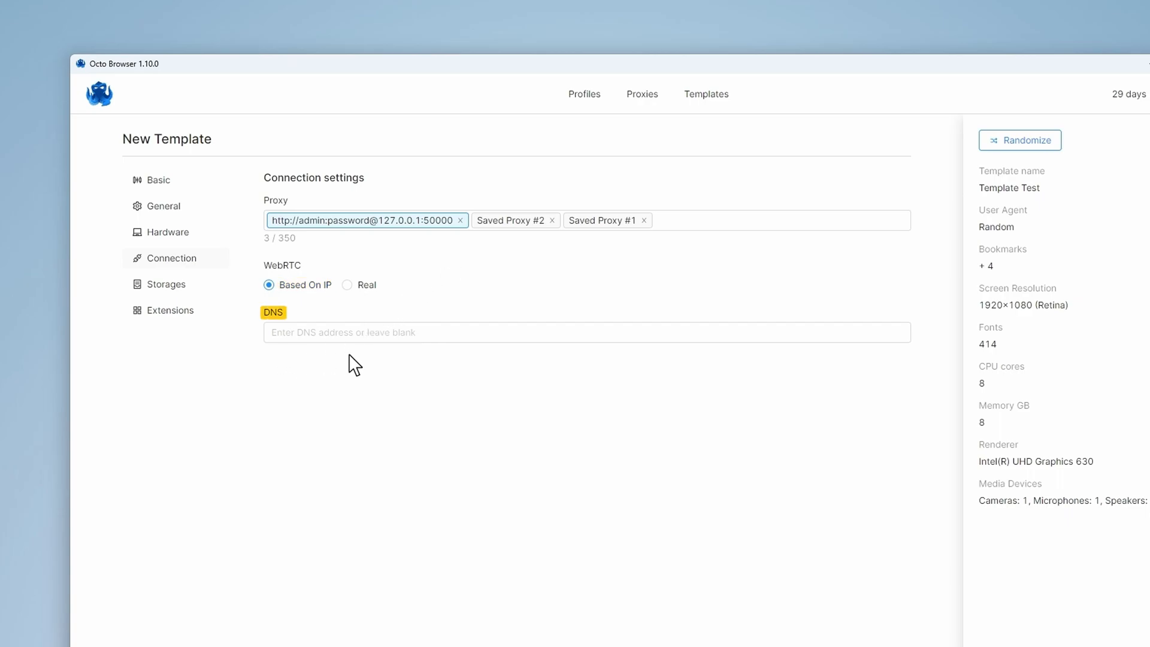
{"action": "mouse_move", "coordinate": [552, 366]}
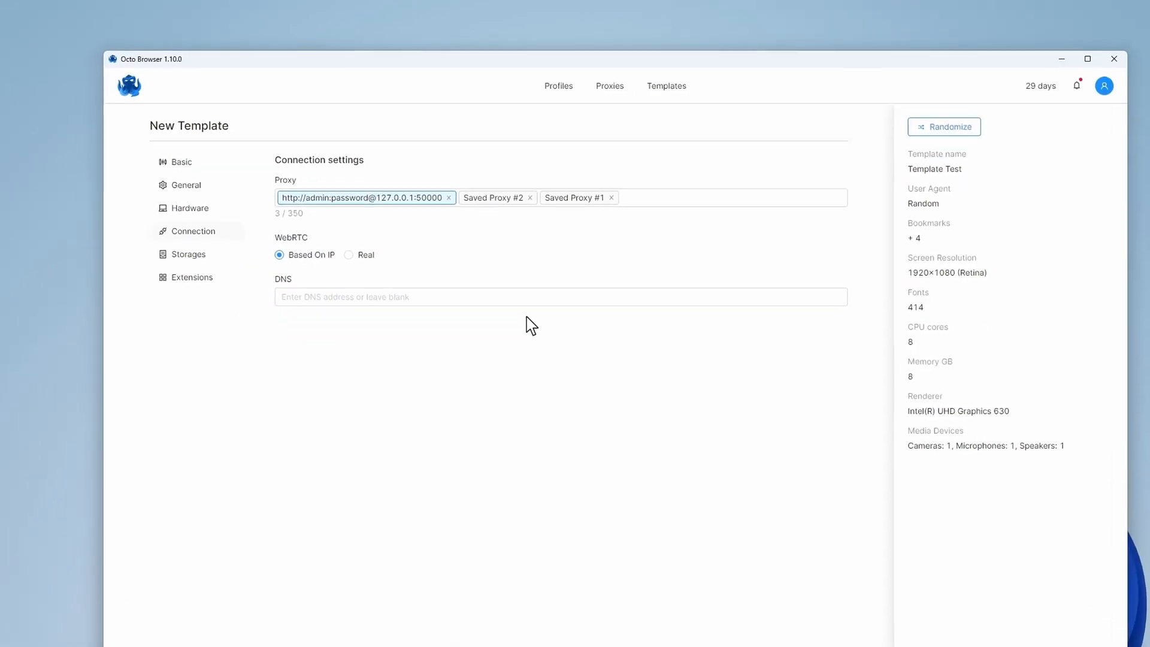
{"action": "left_click", "coordinate": [192, 254]}
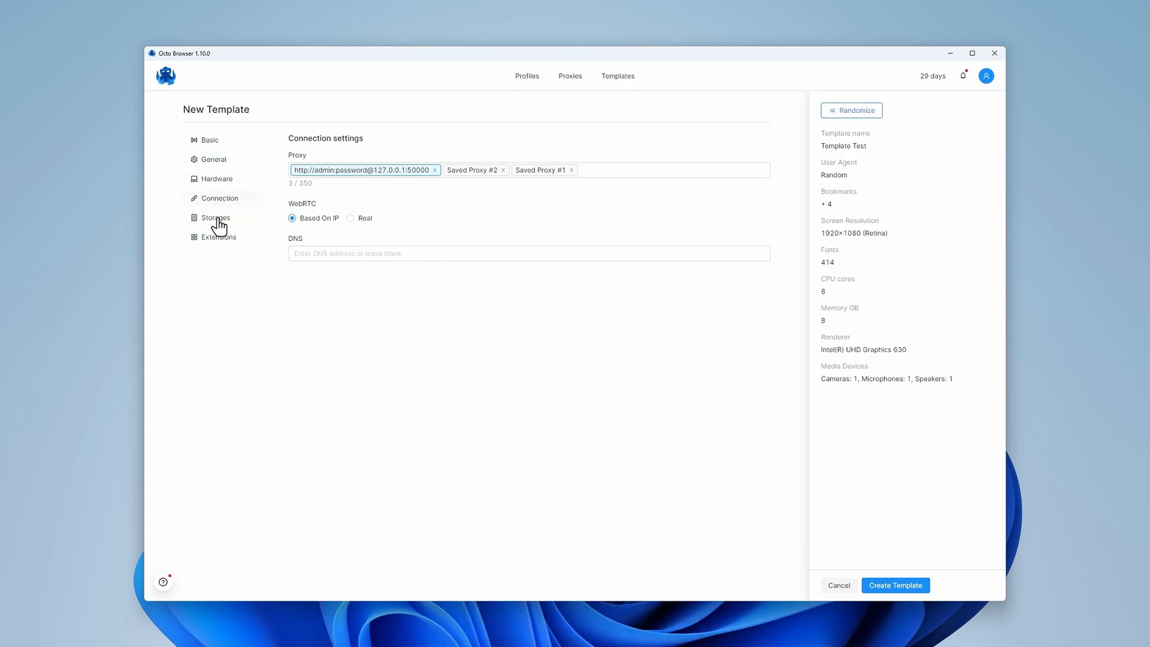
- Review the Storages toggles keeping cookies, passwords, extensions and bookmarks
{"action": "left_click", "coordinate": [216, 217]}
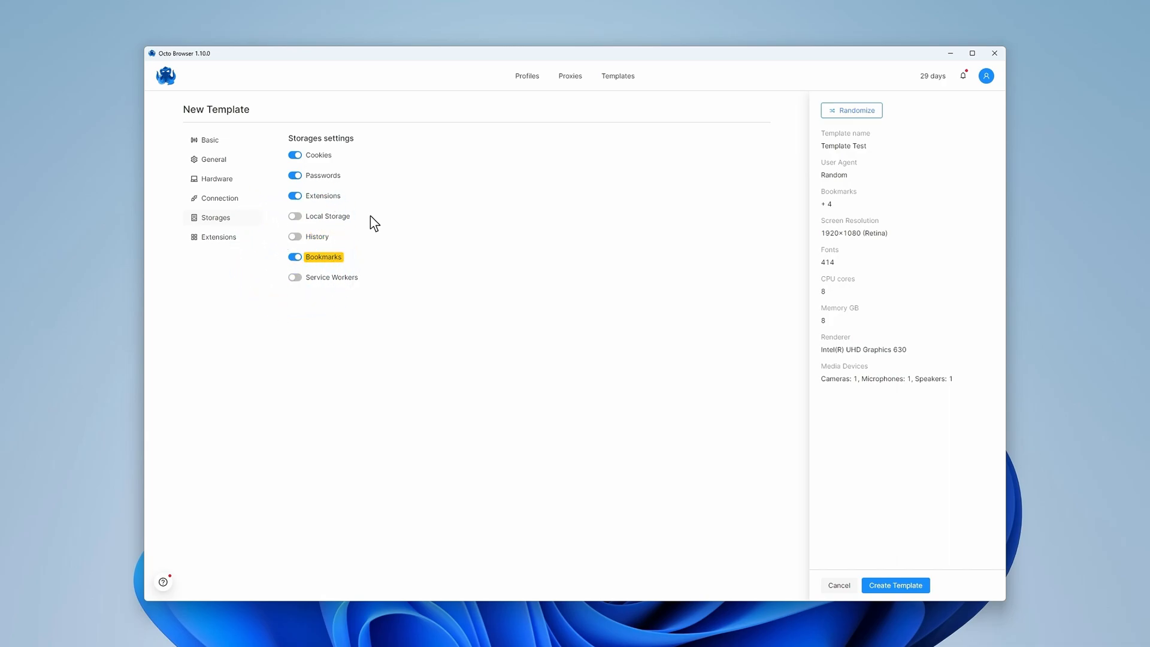
{"action": "mouse_move", "coordinate": [331, 277]}
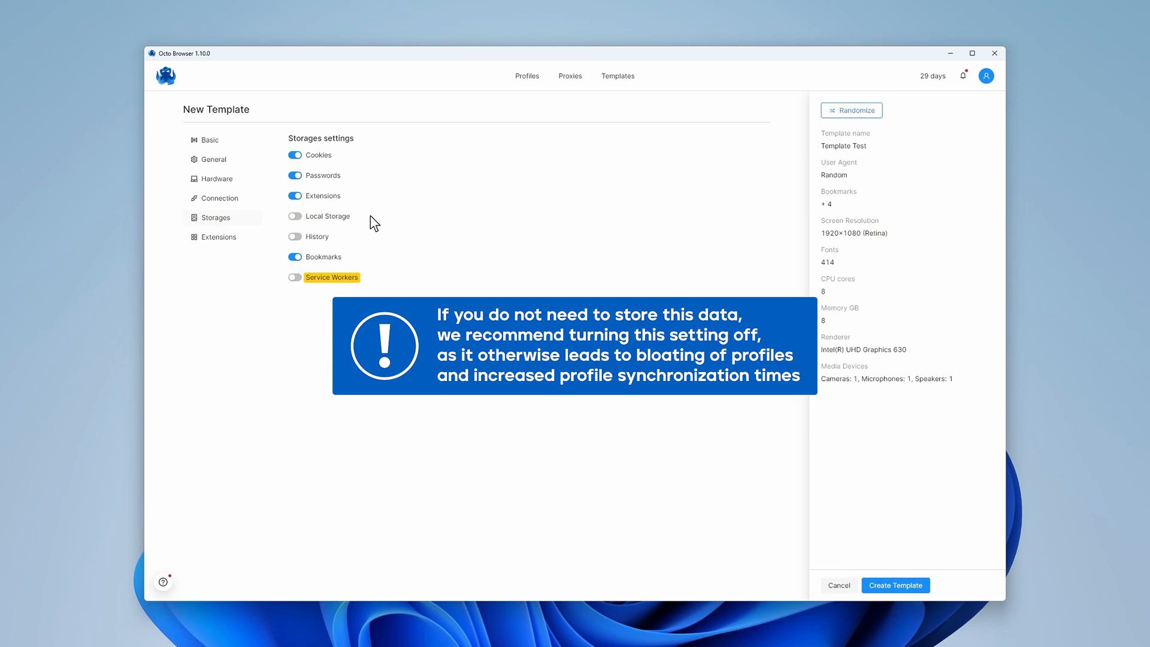
{"action": "left_click", "coordinate": [216, 236]}
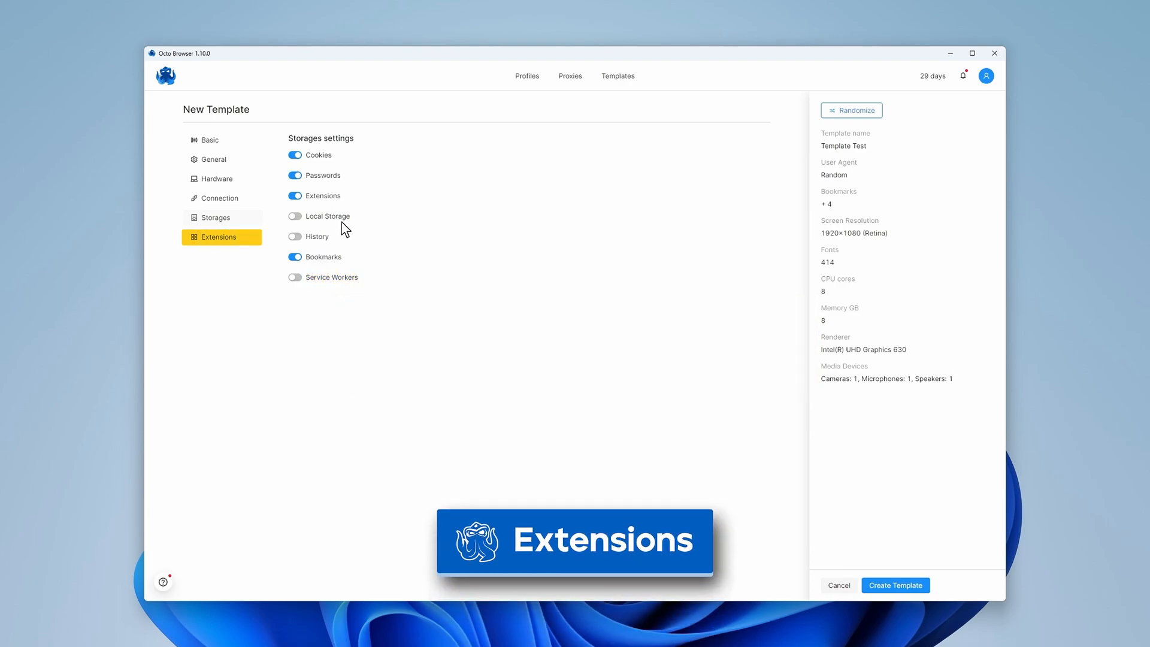
- Enable the MetaMask 10.25.0 extension for the template, leaving the other extensions off
{"action": "left_click", "coordinate": [218, 236]}
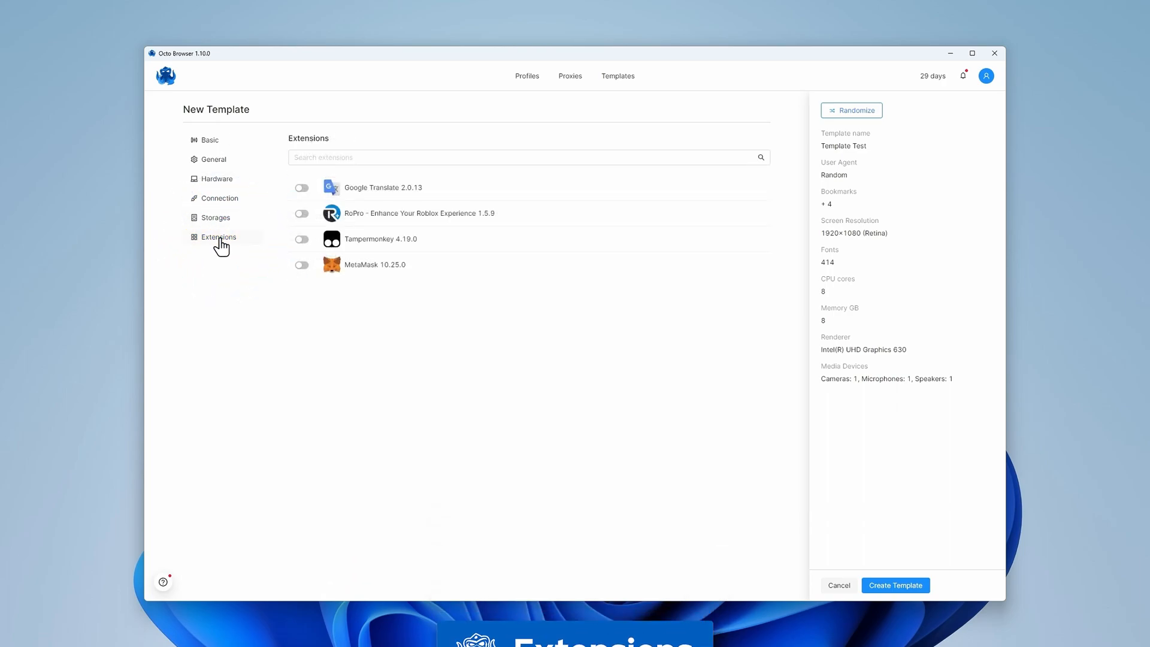
{"action": "left_click", "coordinate": [300, 265]}
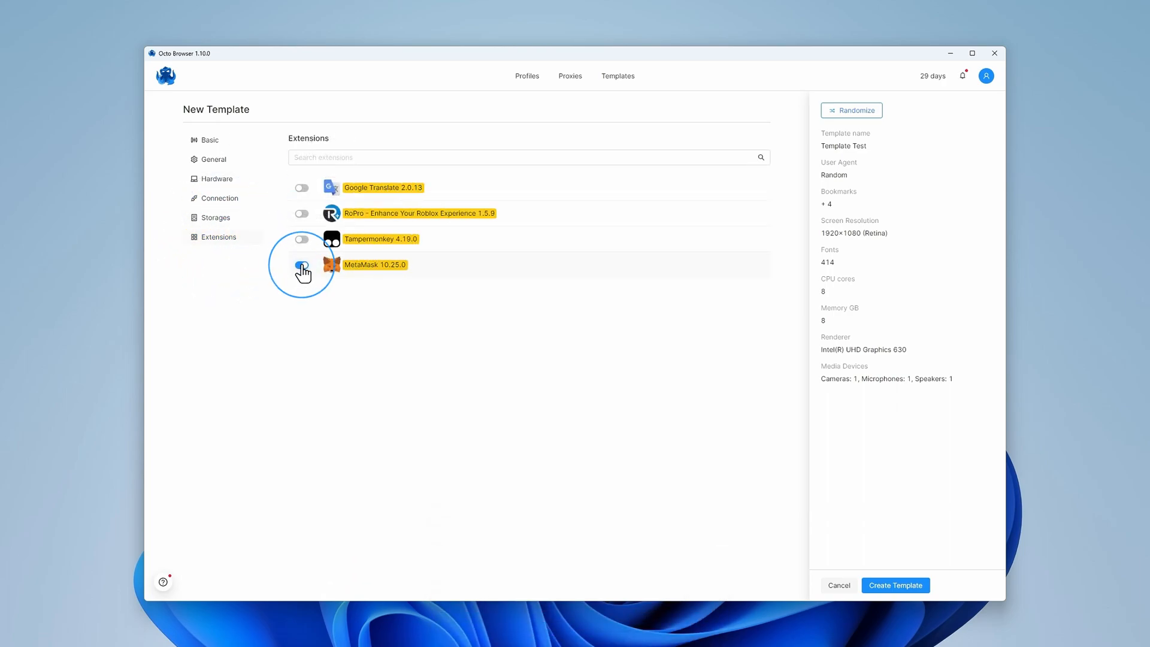
{"action": "left_click", "coordinate": [300, 265]}
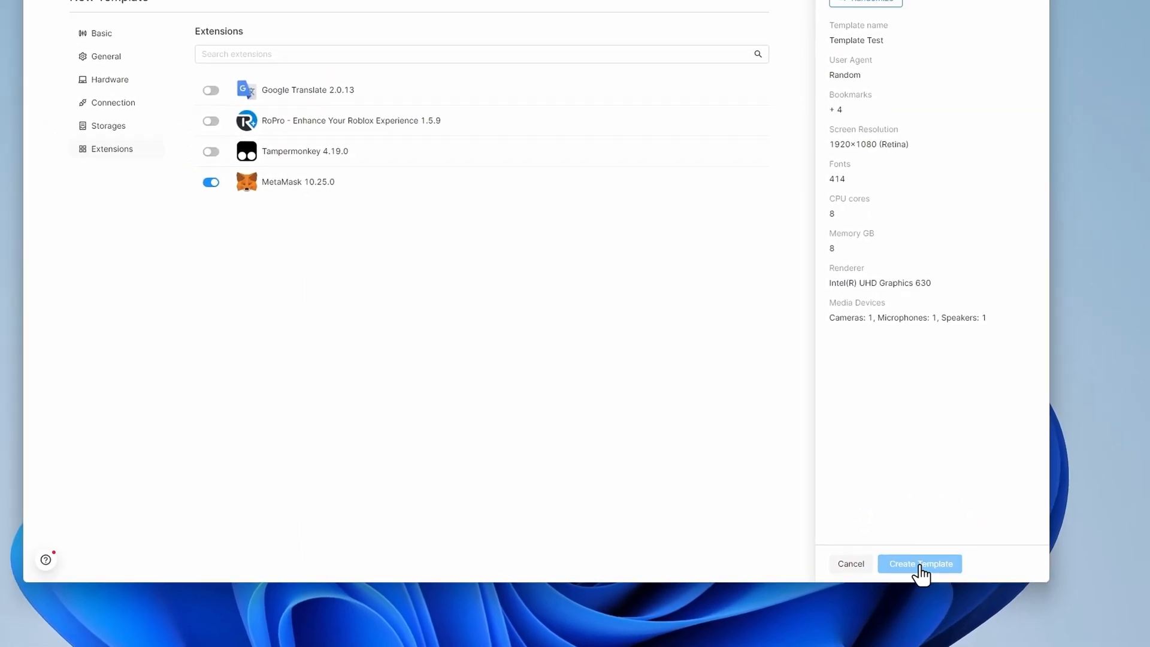
- Create the Template Test template and switch it to Active in the Templates list
{"action": "left_click", "coordinate": [919, 563]}
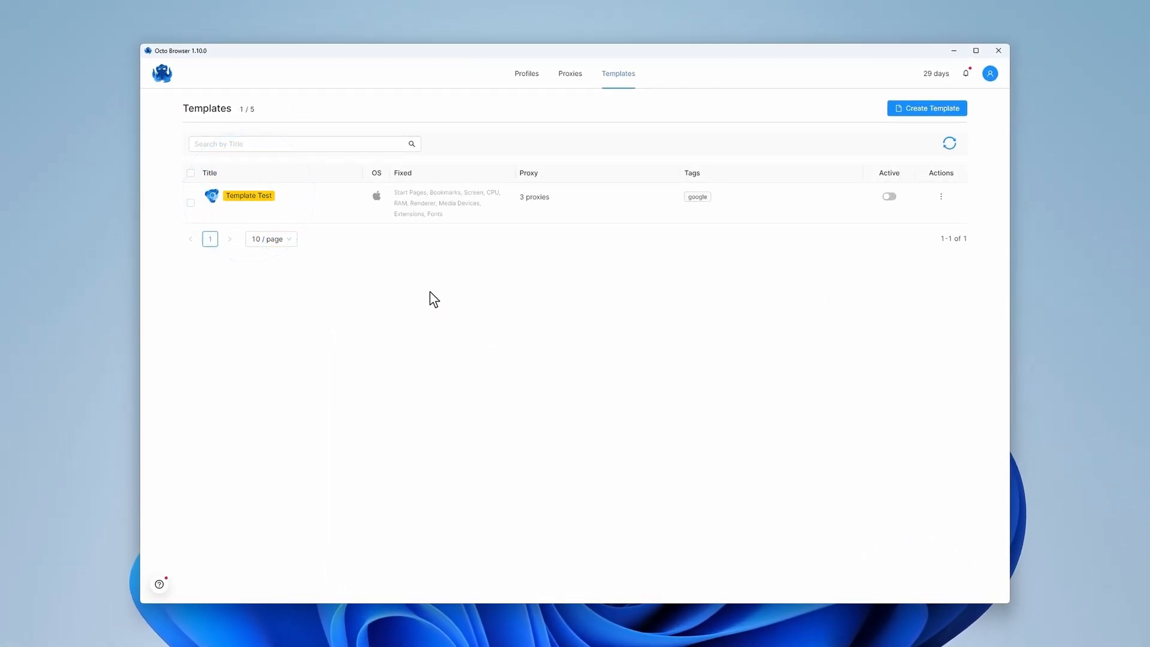
{"action": "mouse_move", "coordinate": [411, 284]}
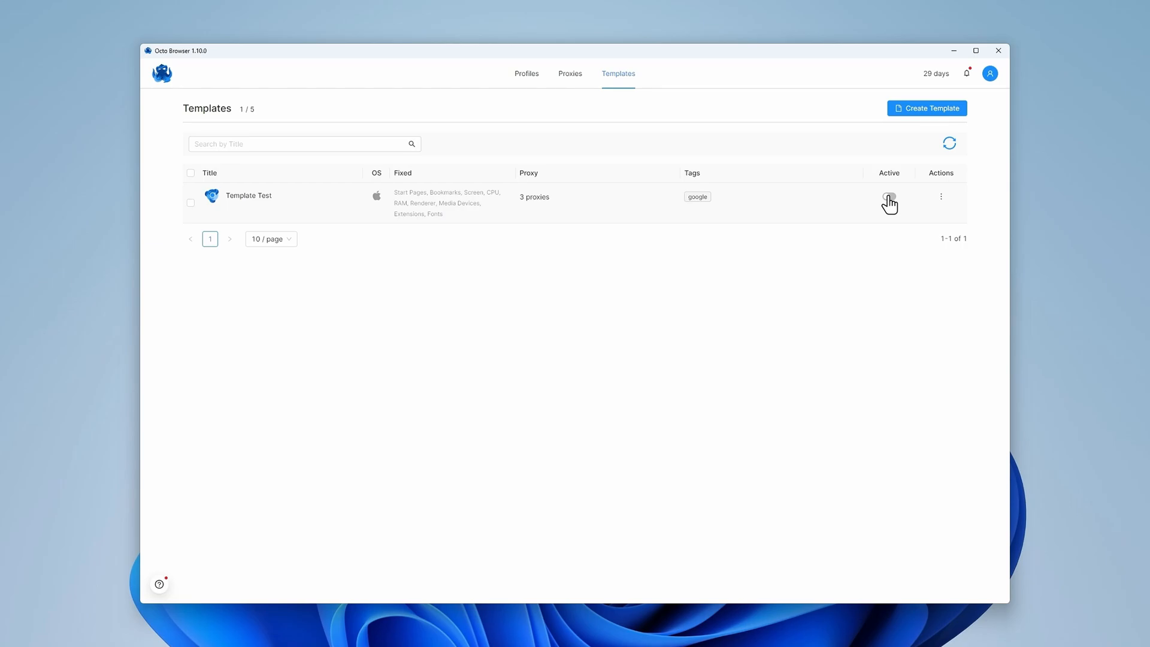
{"action": "left_click", "coordinate": [889, 196]}
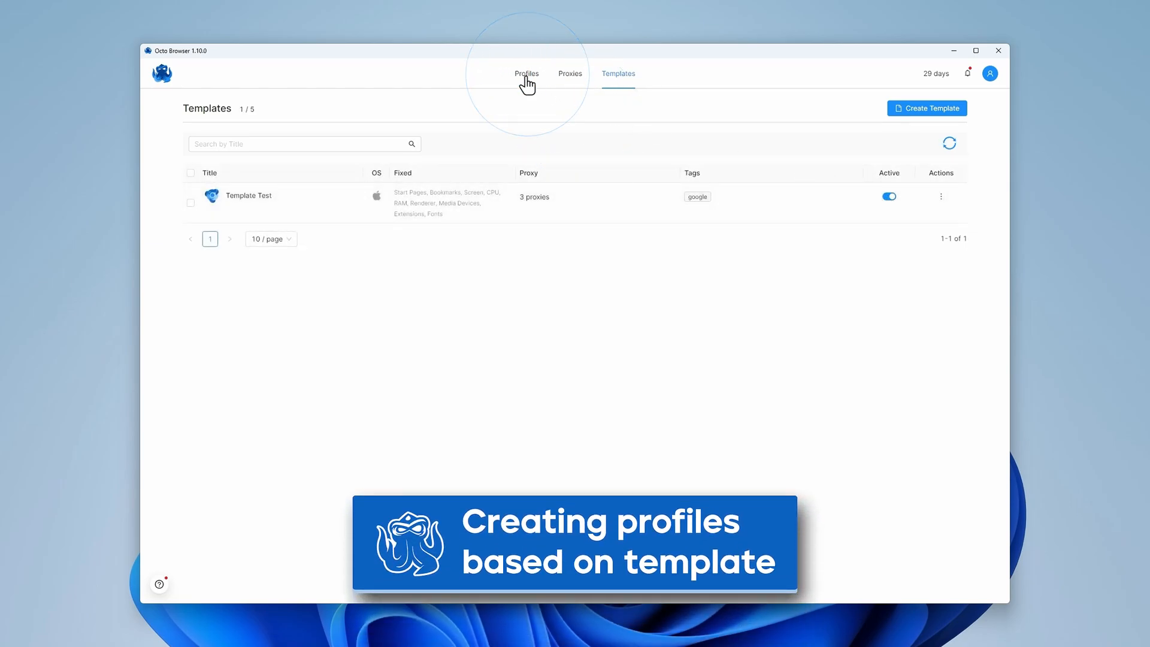
- Generate the Quick Test quick profile from the active template in the Profiles list
{"action": "left_click", "coordinate": [526, 73]}
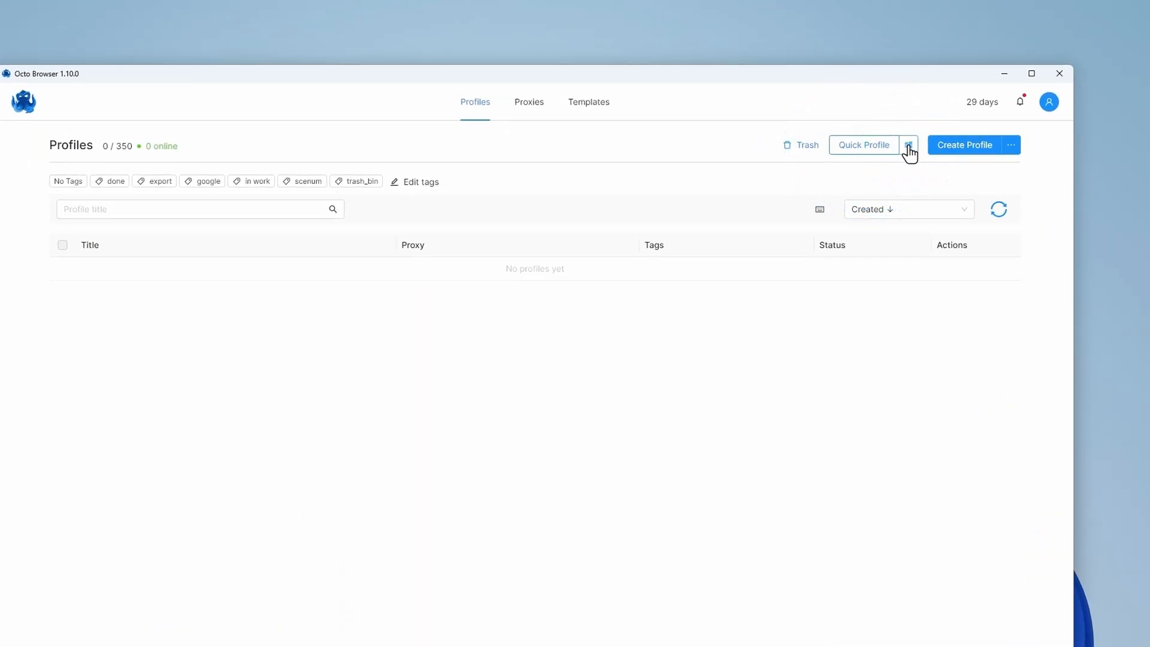
{"action": "mouse_move", "coordinate": [897, 213]}
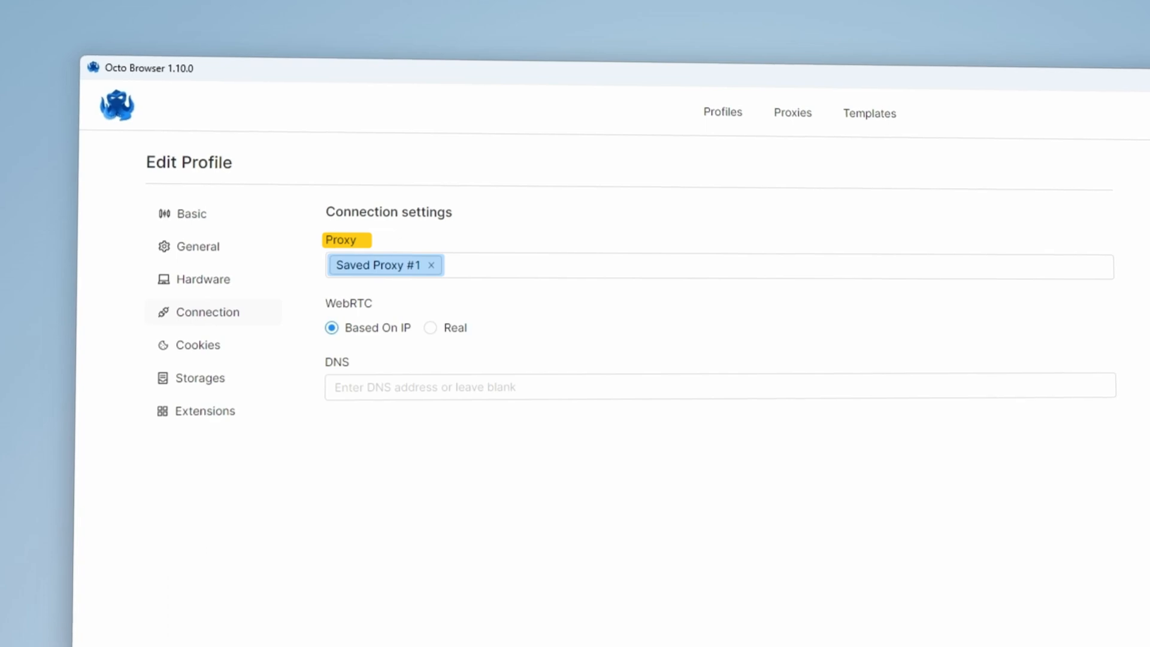
{"action": "left_click", "coordinate": [723, 112]}
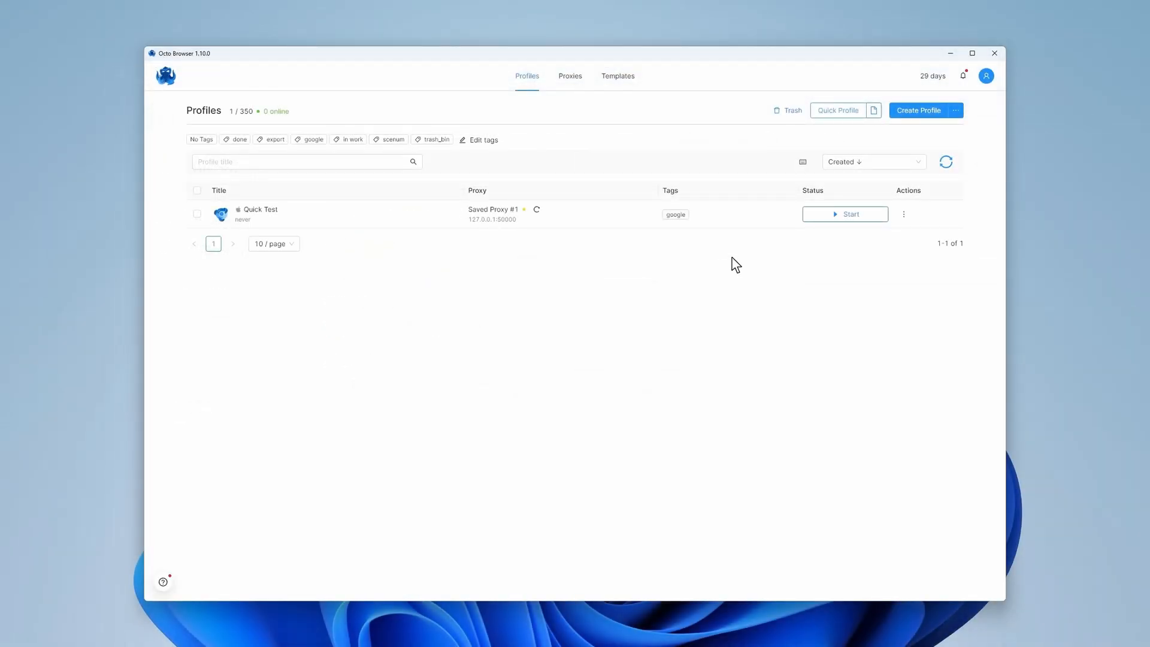
{"action": "left_click", "coordinate": [904, 213]}
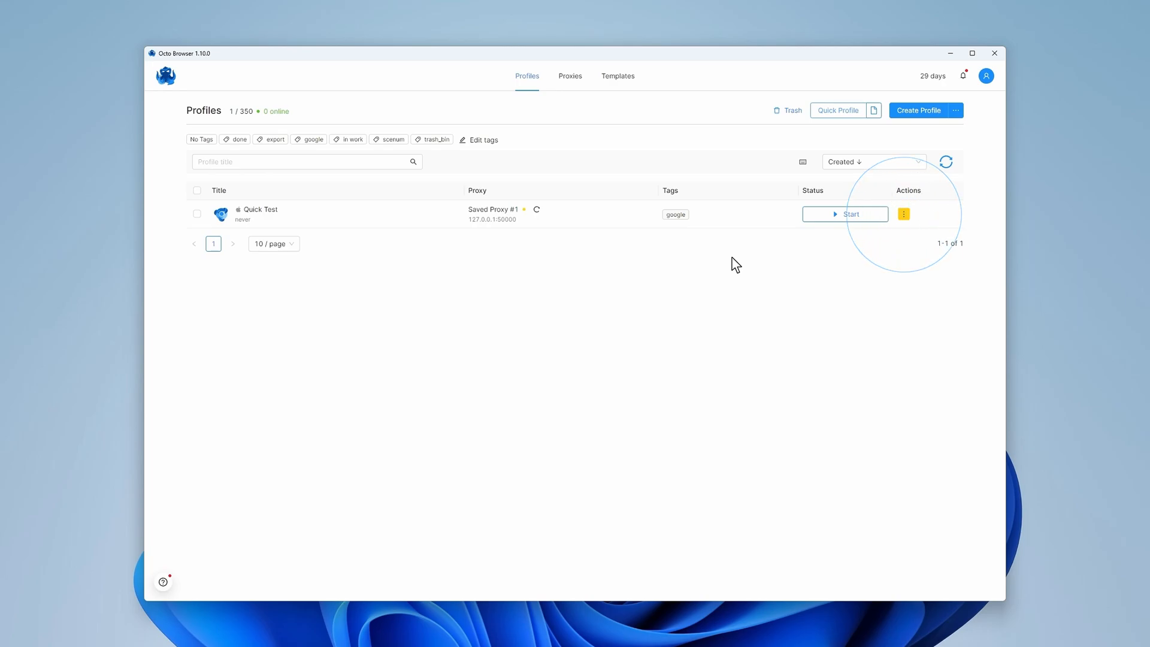
{"action": "left_click", "coordinate": [903, 213]}
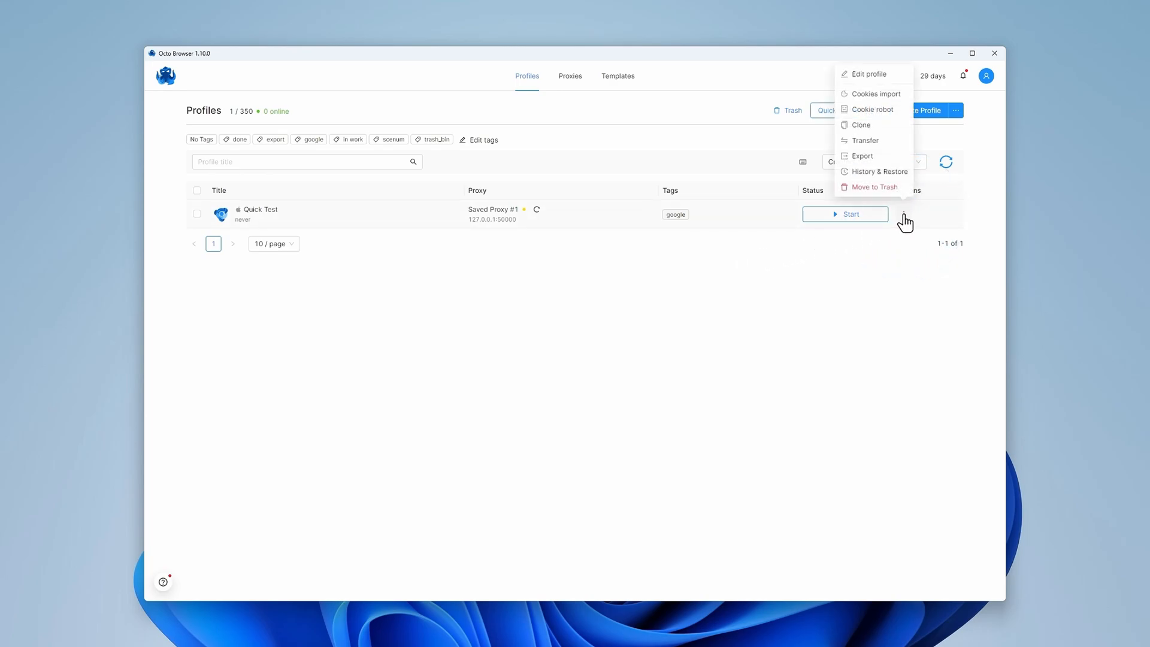
{"action": "mouse_move", "coordinate": [874, 76]}
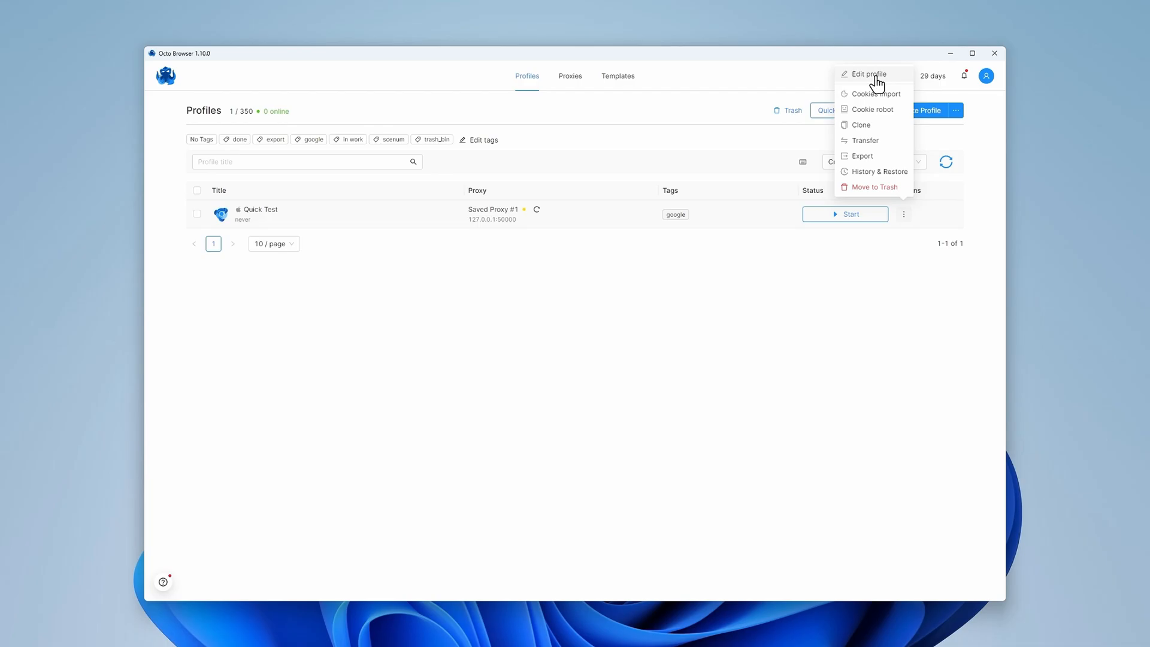
{"action": "left_click", "coordinate": [870, 73]}
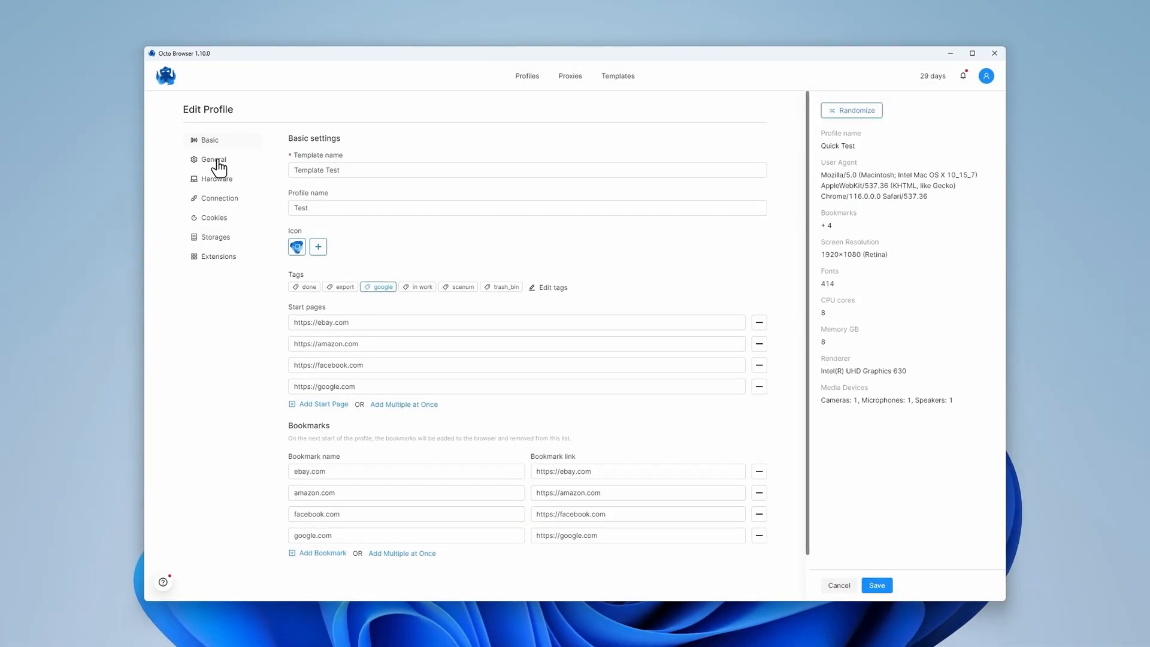
{"action": "left_click", "coordinate": [217, 179]}
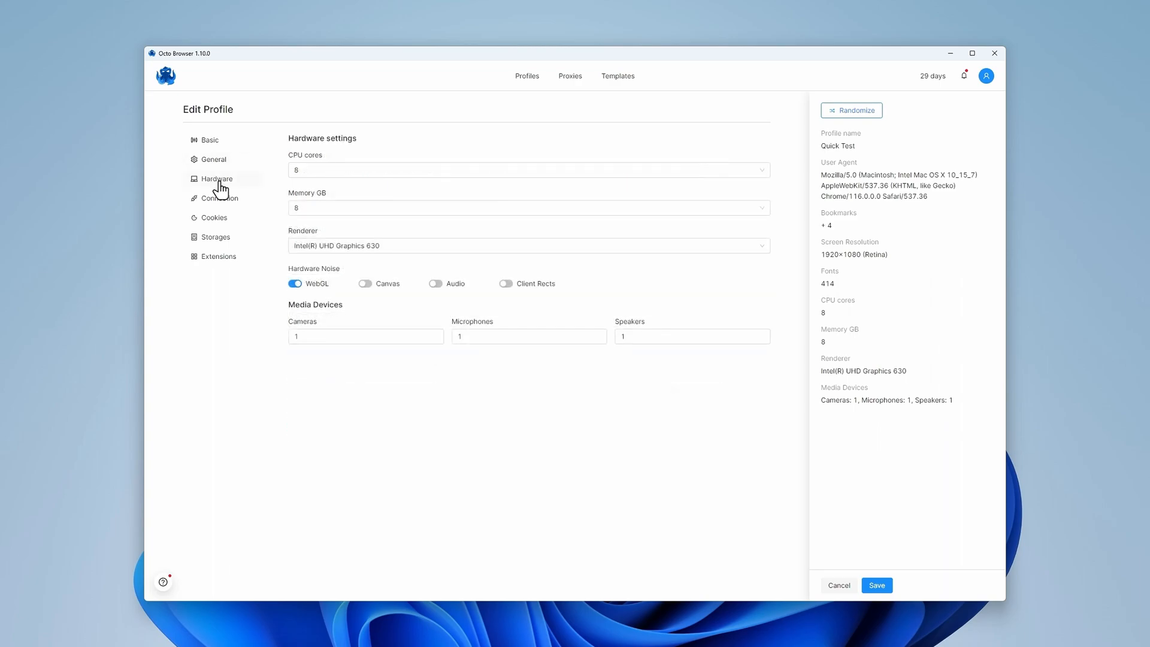
{"action": "left_click", "coordinate": [218, 197]}
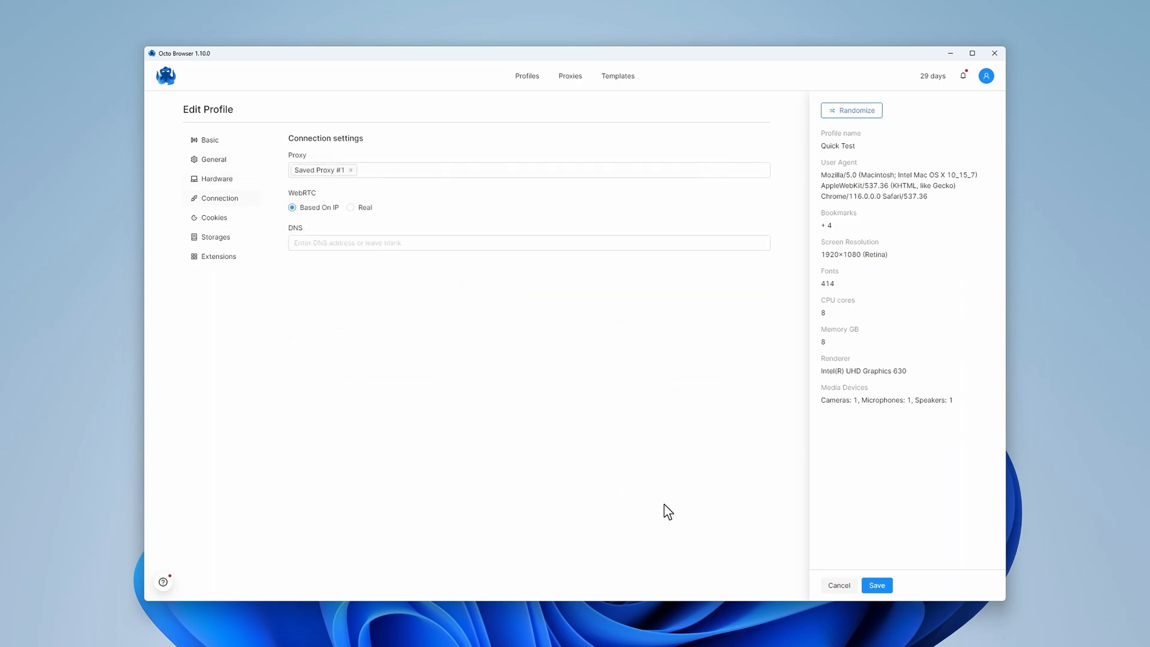
{"action": "left_click", "coordinate": [876, 585]}
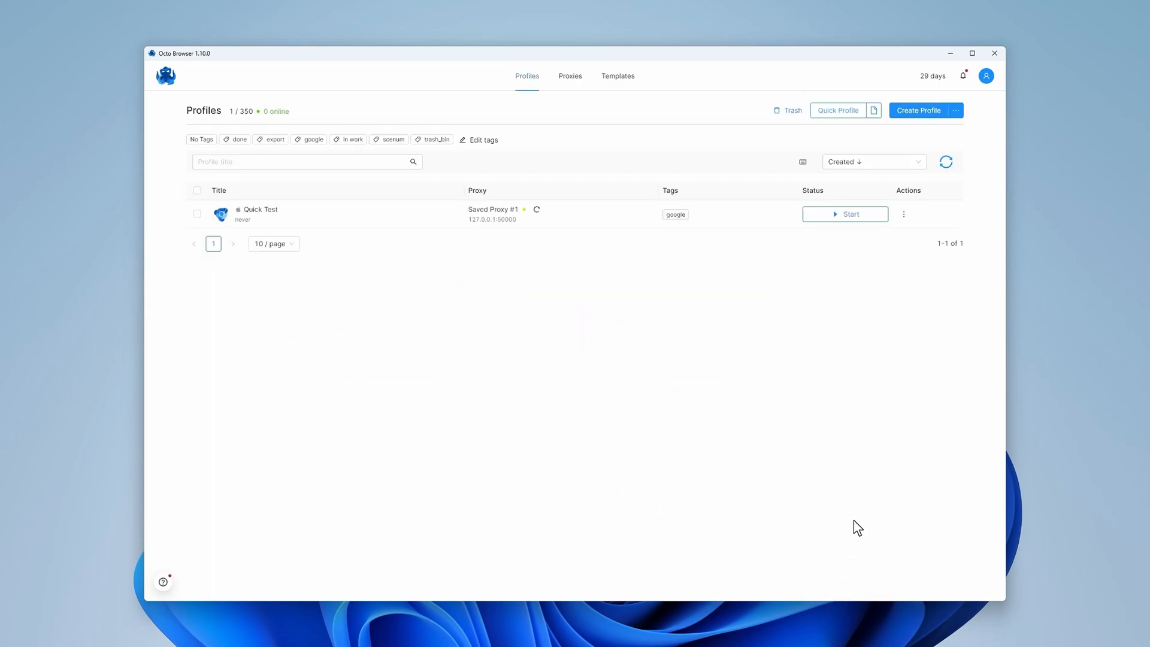
{"action": "mouse_move", "coordinate": [918, 137]}
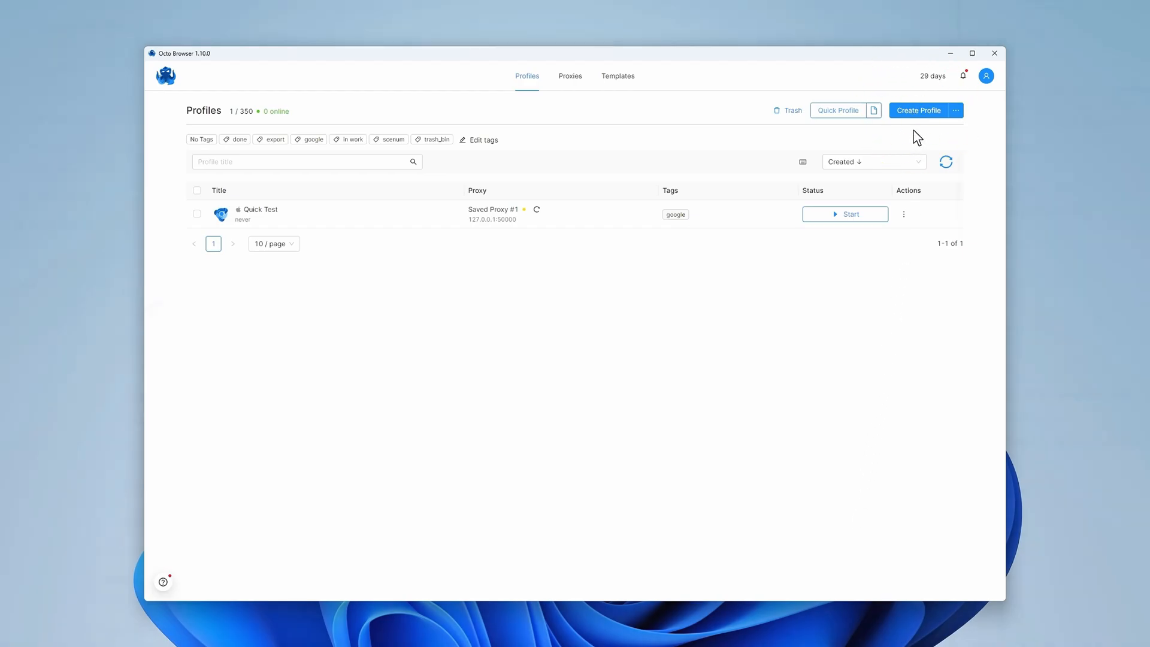
- Start a new profile with No template, confirming the reset to default settings
{"action": "left_click", "coordinate": [918, 111]}
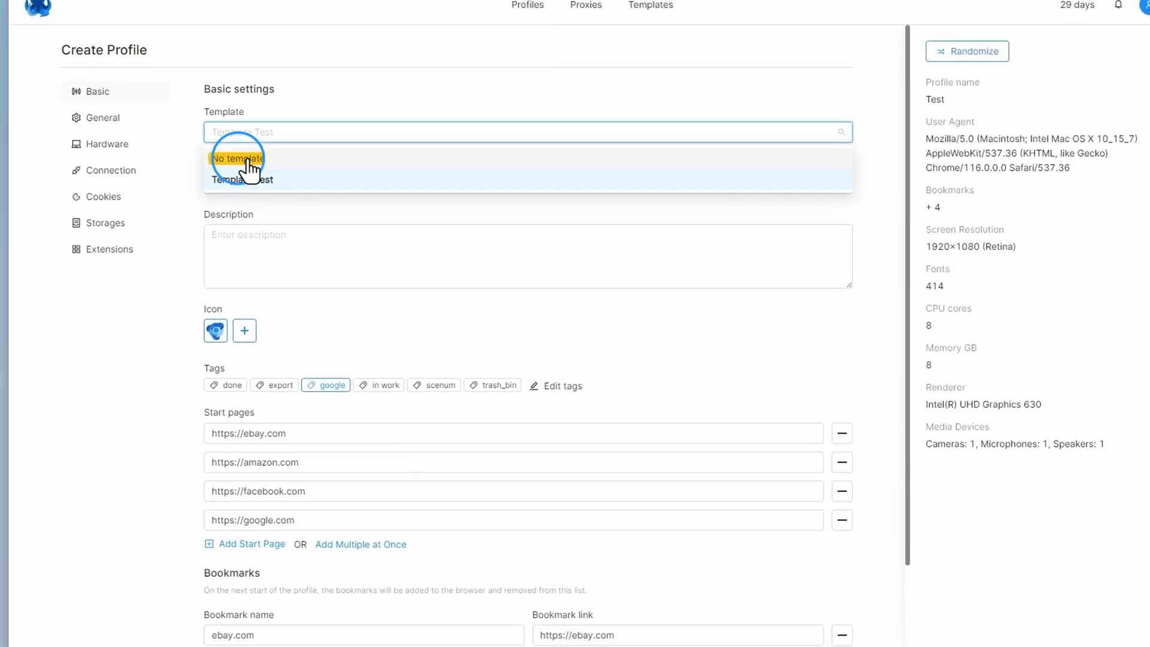
{"action": "left_click", "coordinate": [238, 159]}
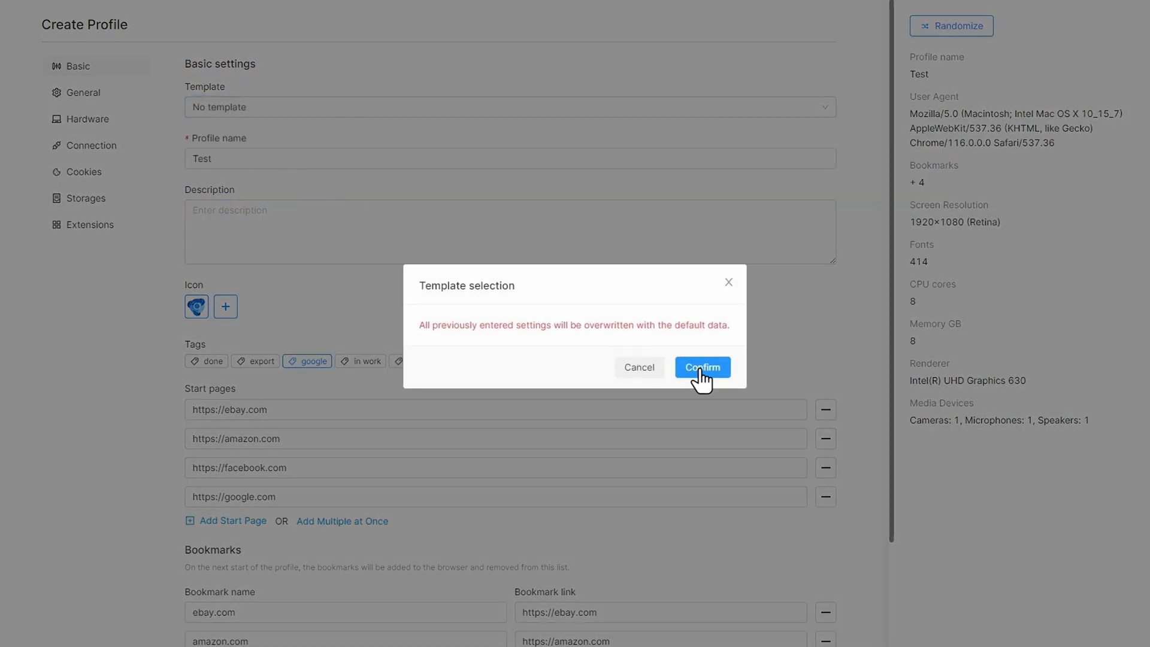
{"action": "left_click", "coordinate": [701, 367]}
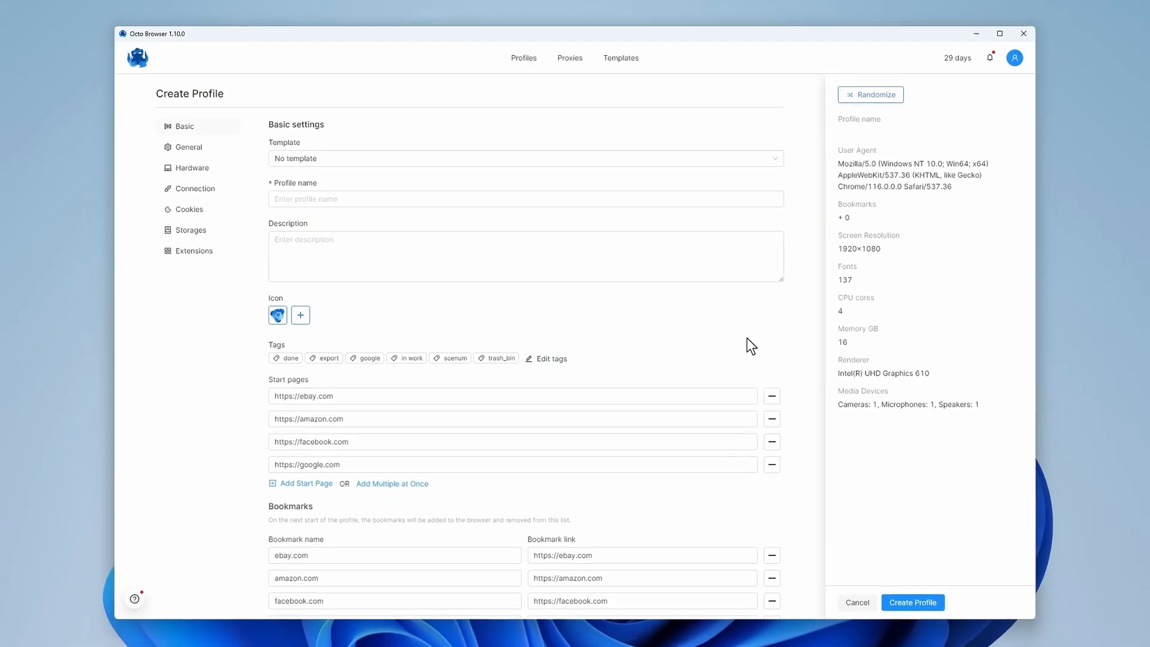